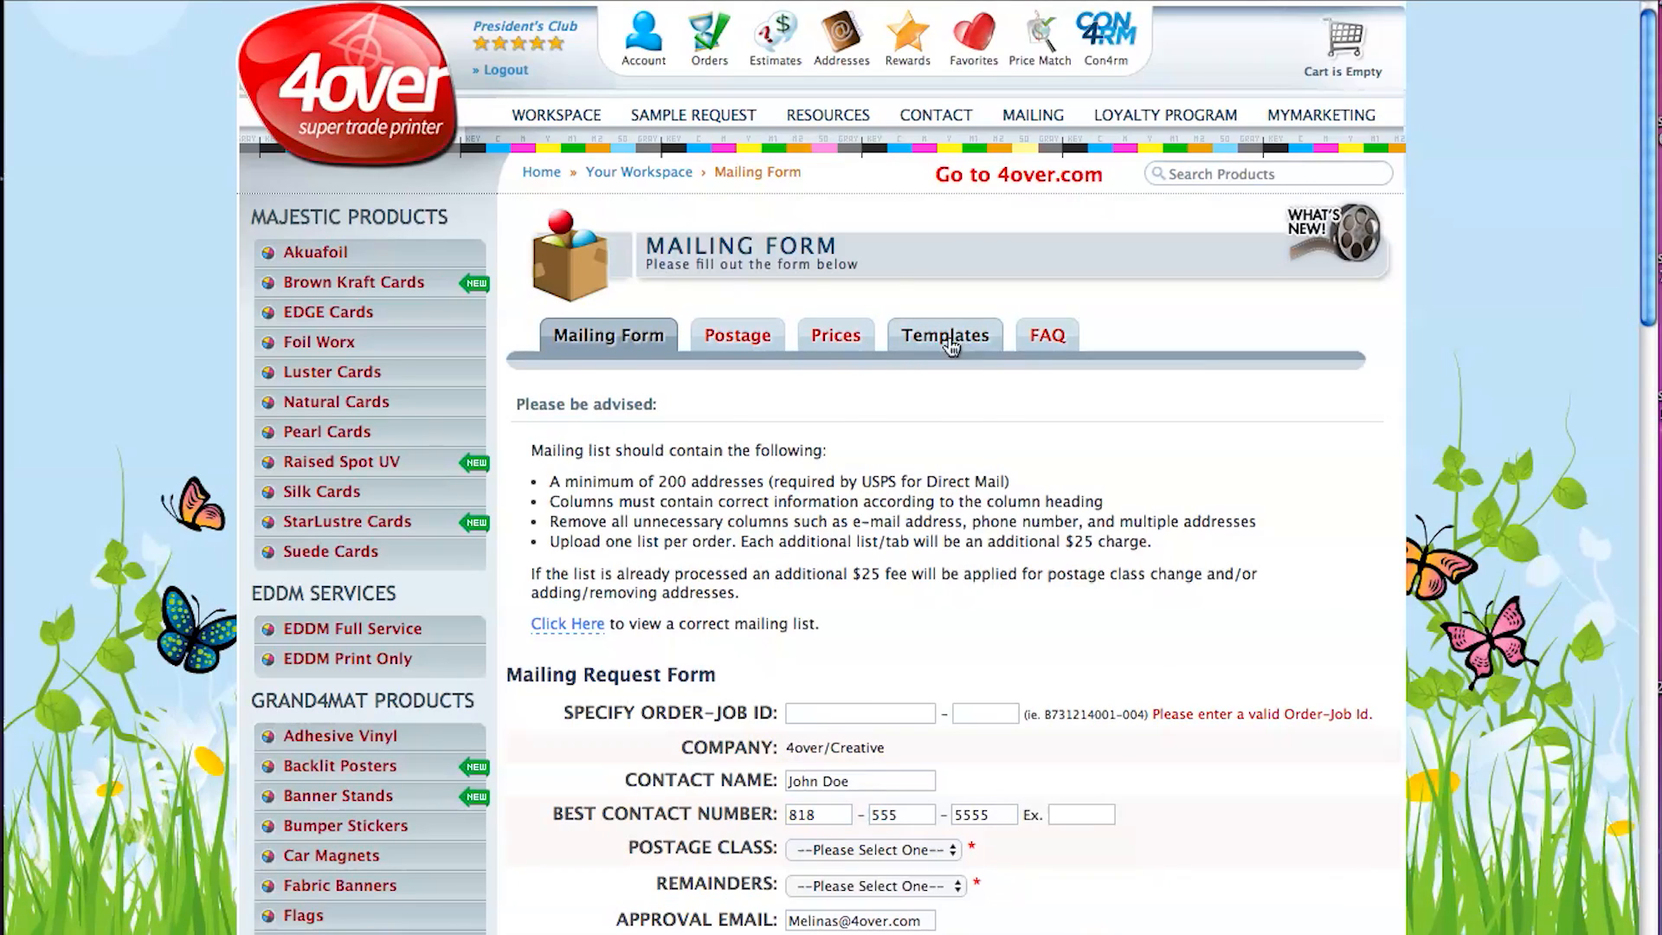
# Step: Go from the Mailing Form page back to the 4over home page
pyautogui.click(945, 335)
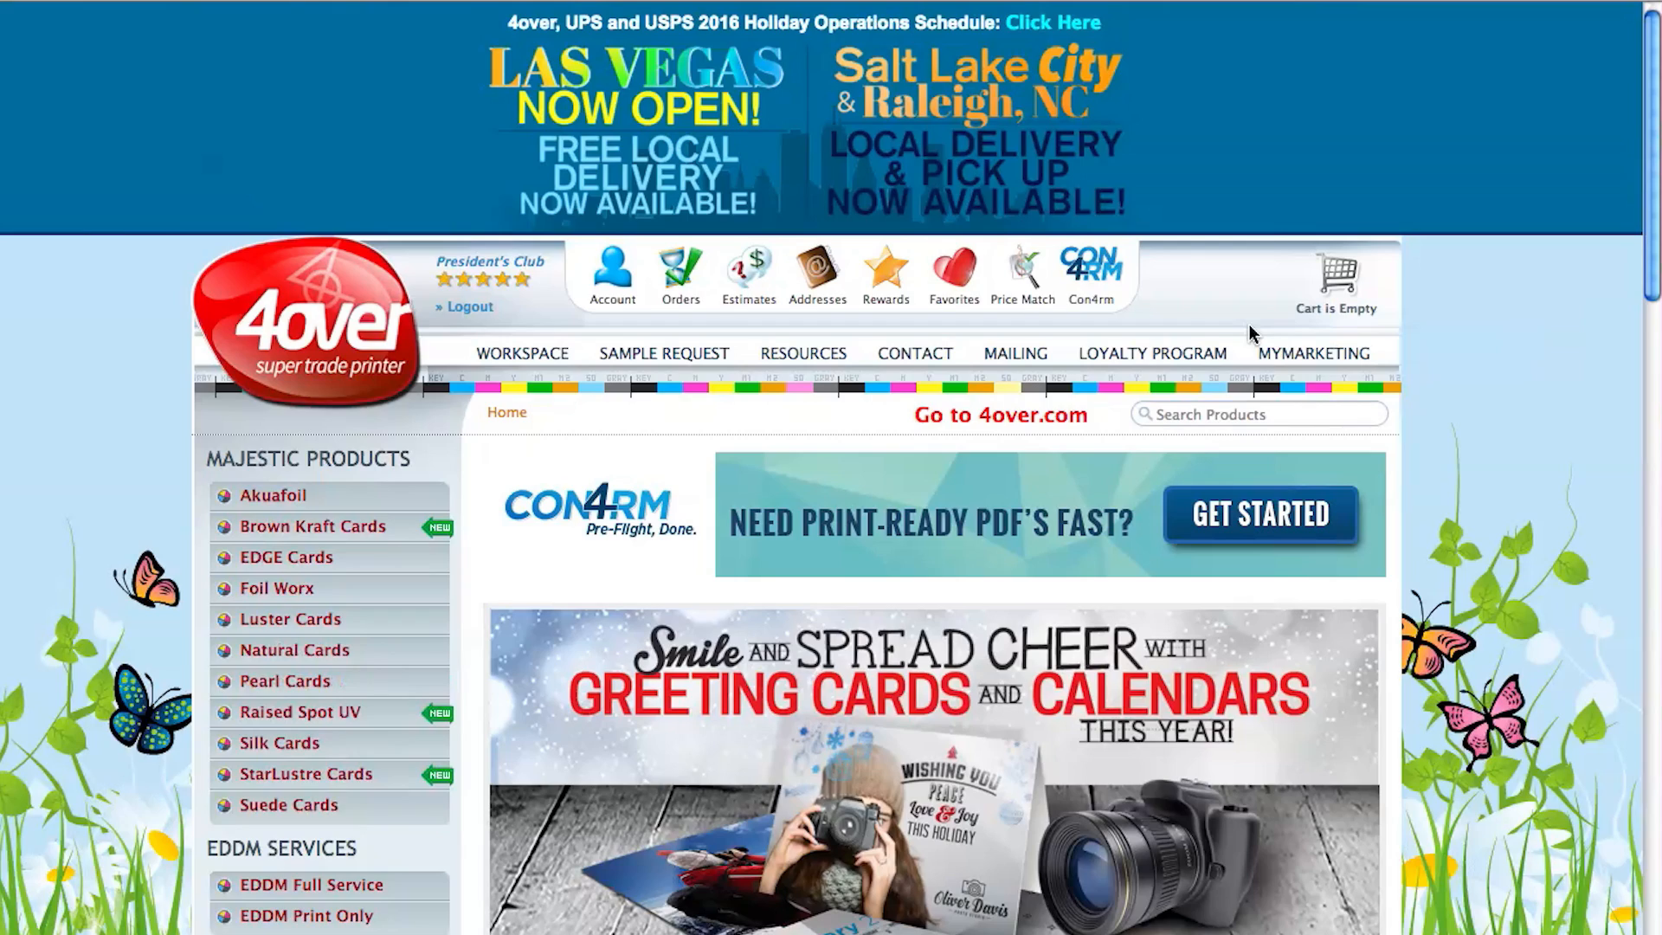
# Step: Filter the product list to 16 Point stock and open the 4"x6" 16PT full UV postcard
pyautogui.scroll(-3)
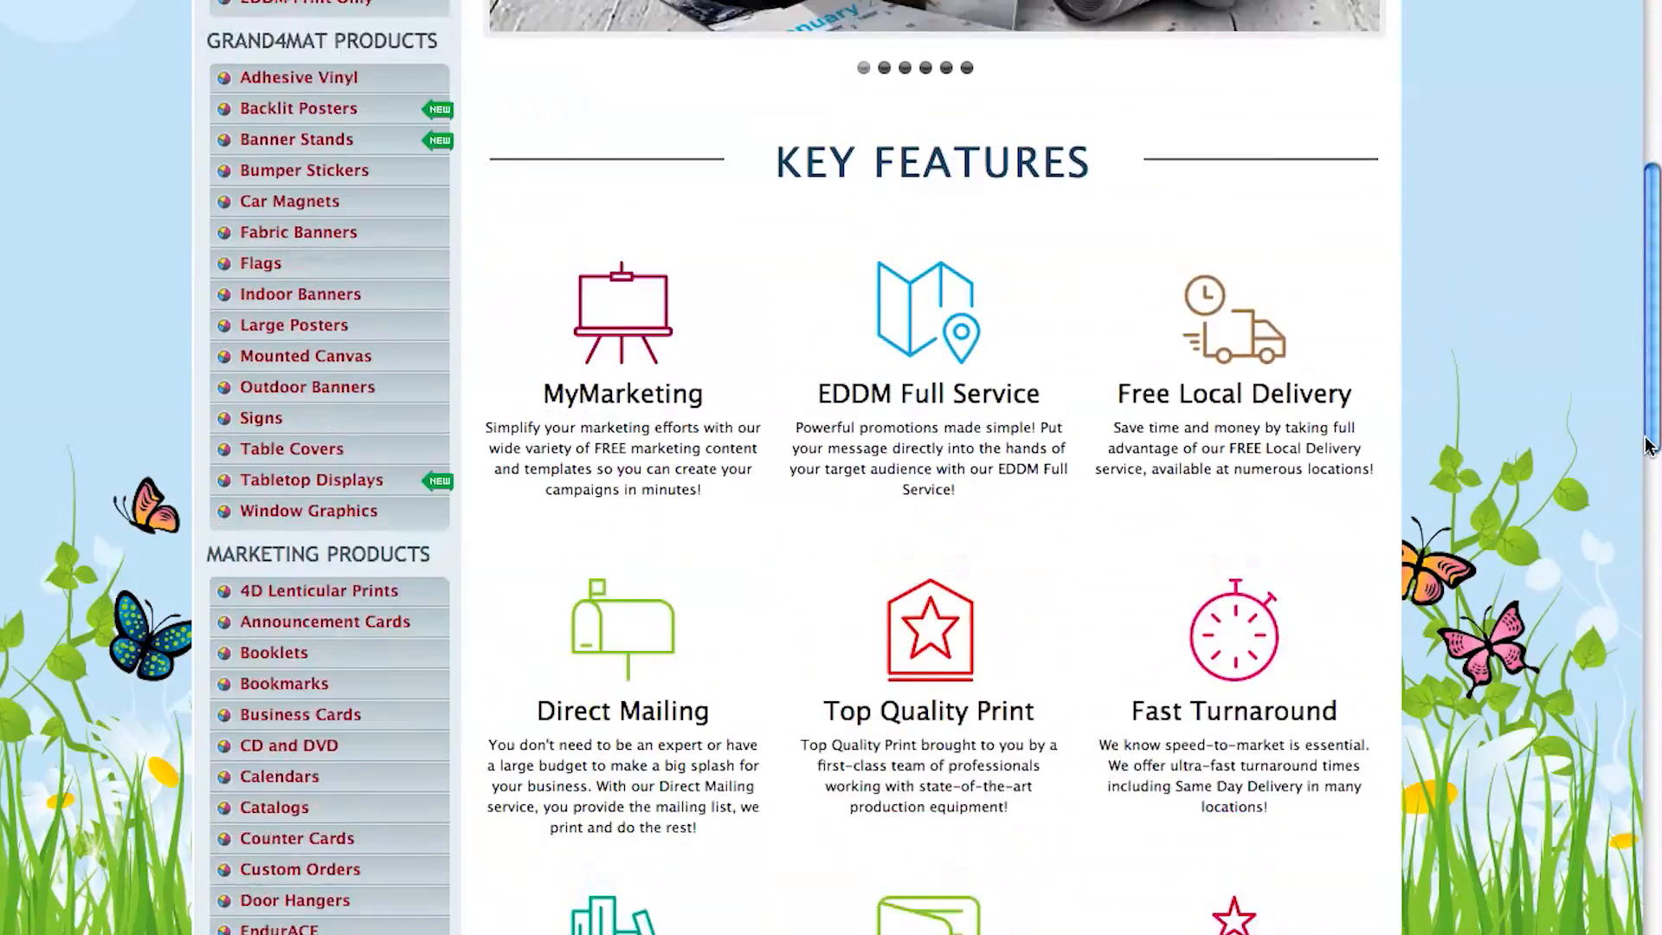
pyautogui.scroll(-3)
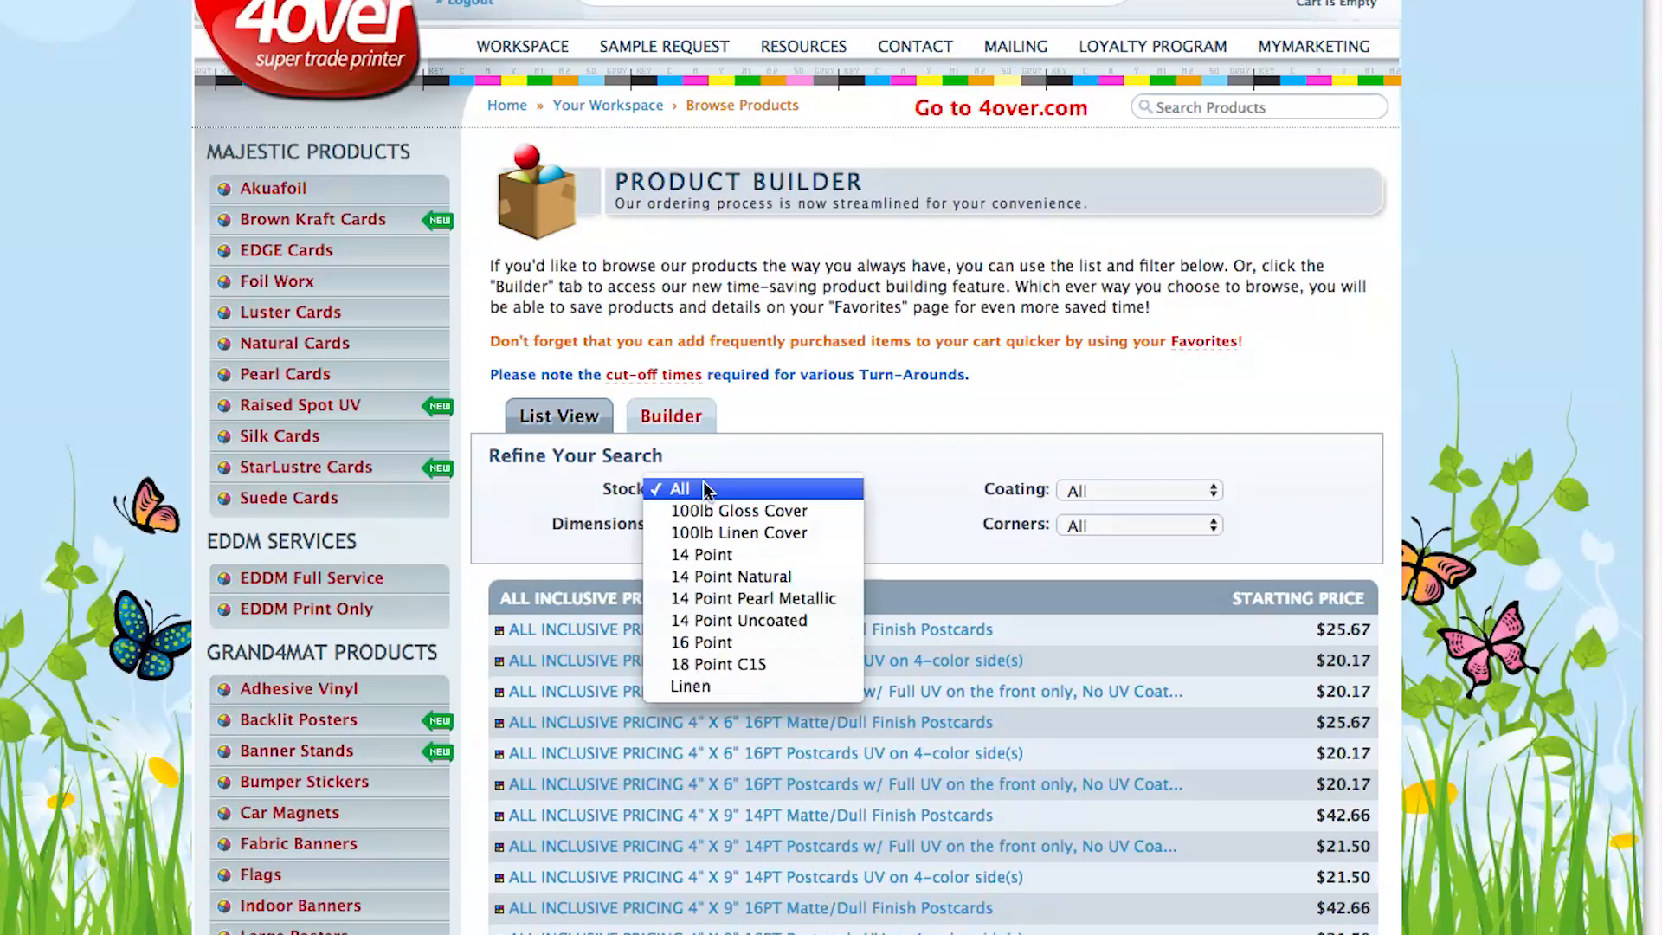
pyautogui.click(700, 641)
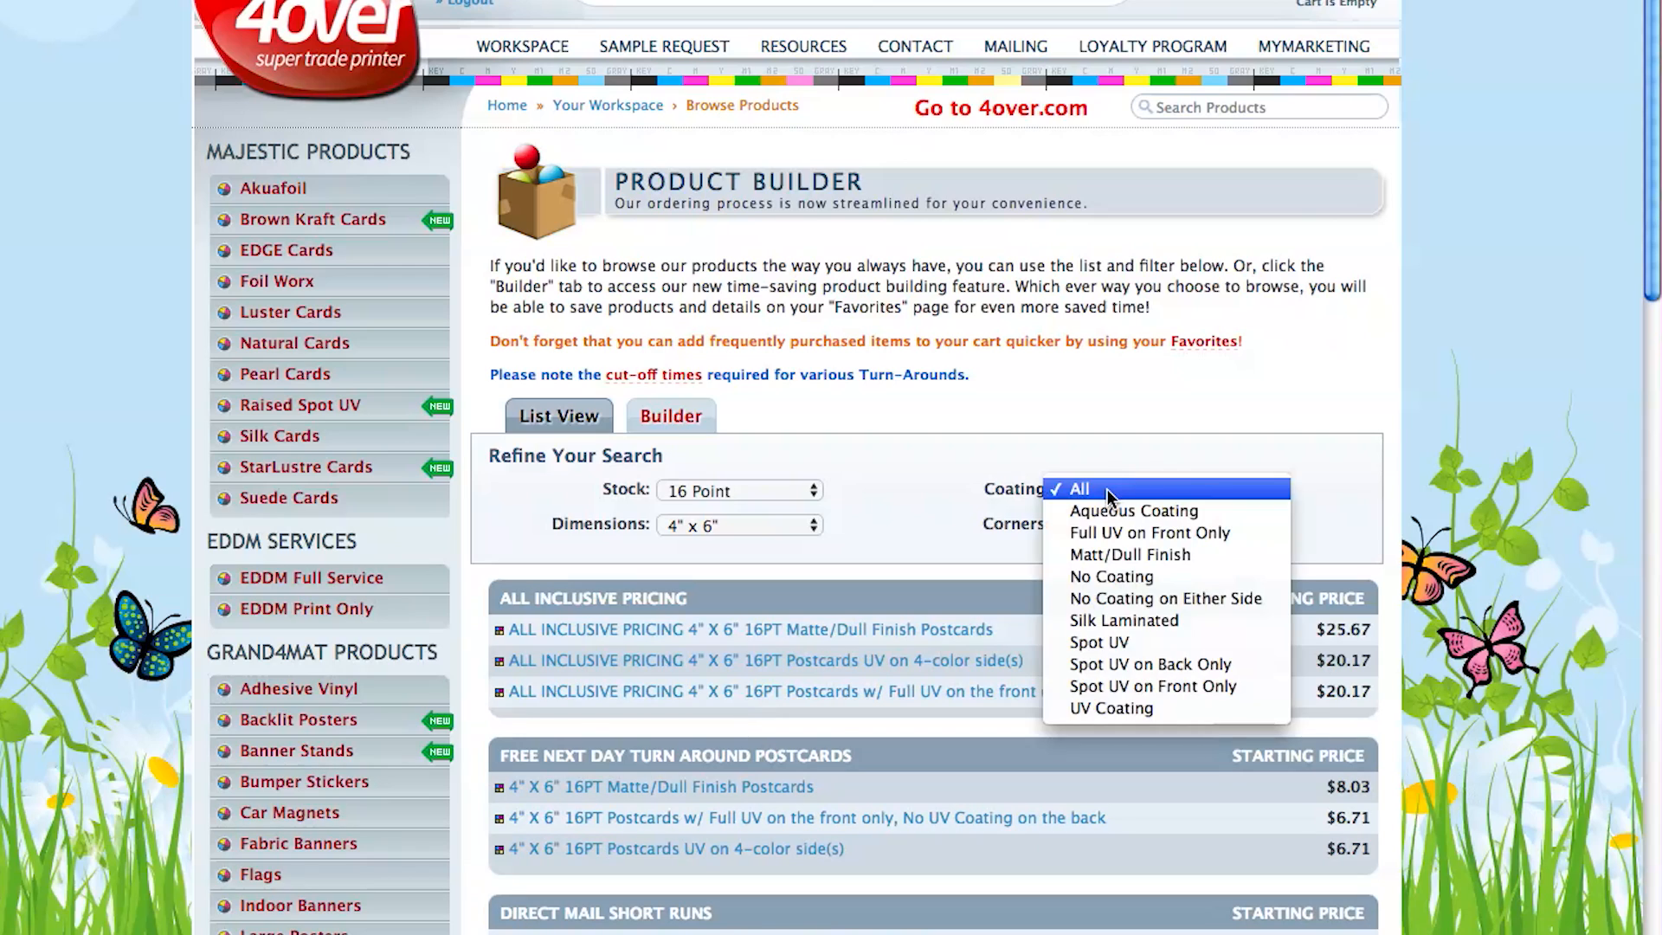
pyautogui.click(670, 414)
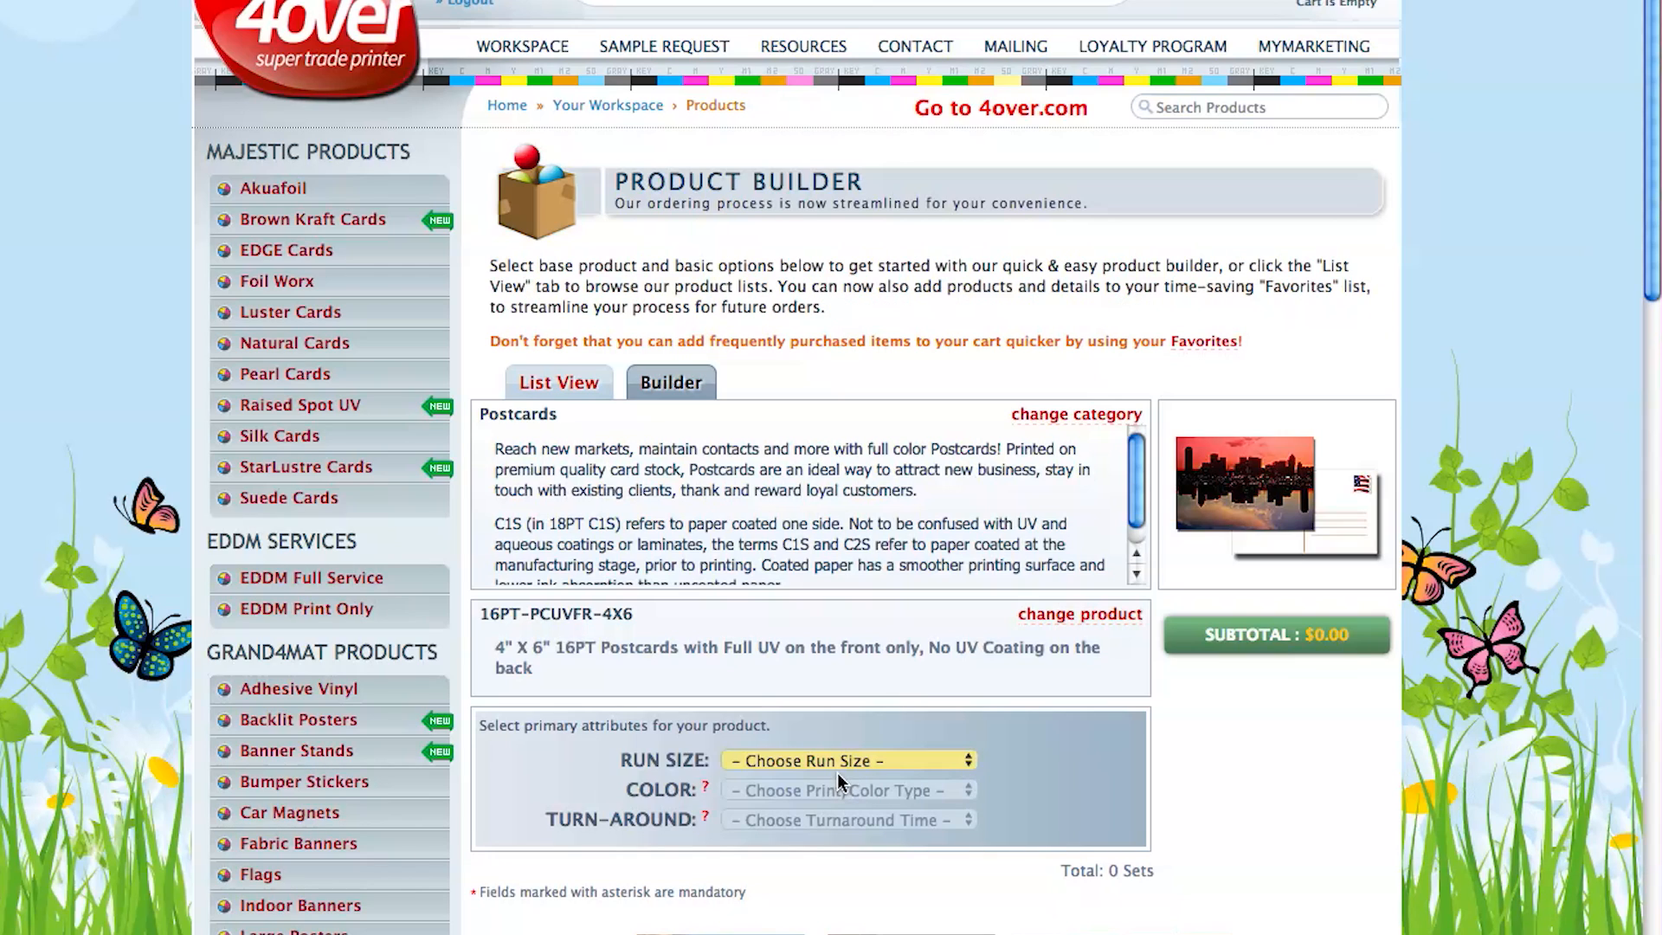
# Step: Set run size 1000, colour 4:4, Next Day + 1 turnaround, no bundling, and choose the mailing service
pyautogui.click(847, 760)
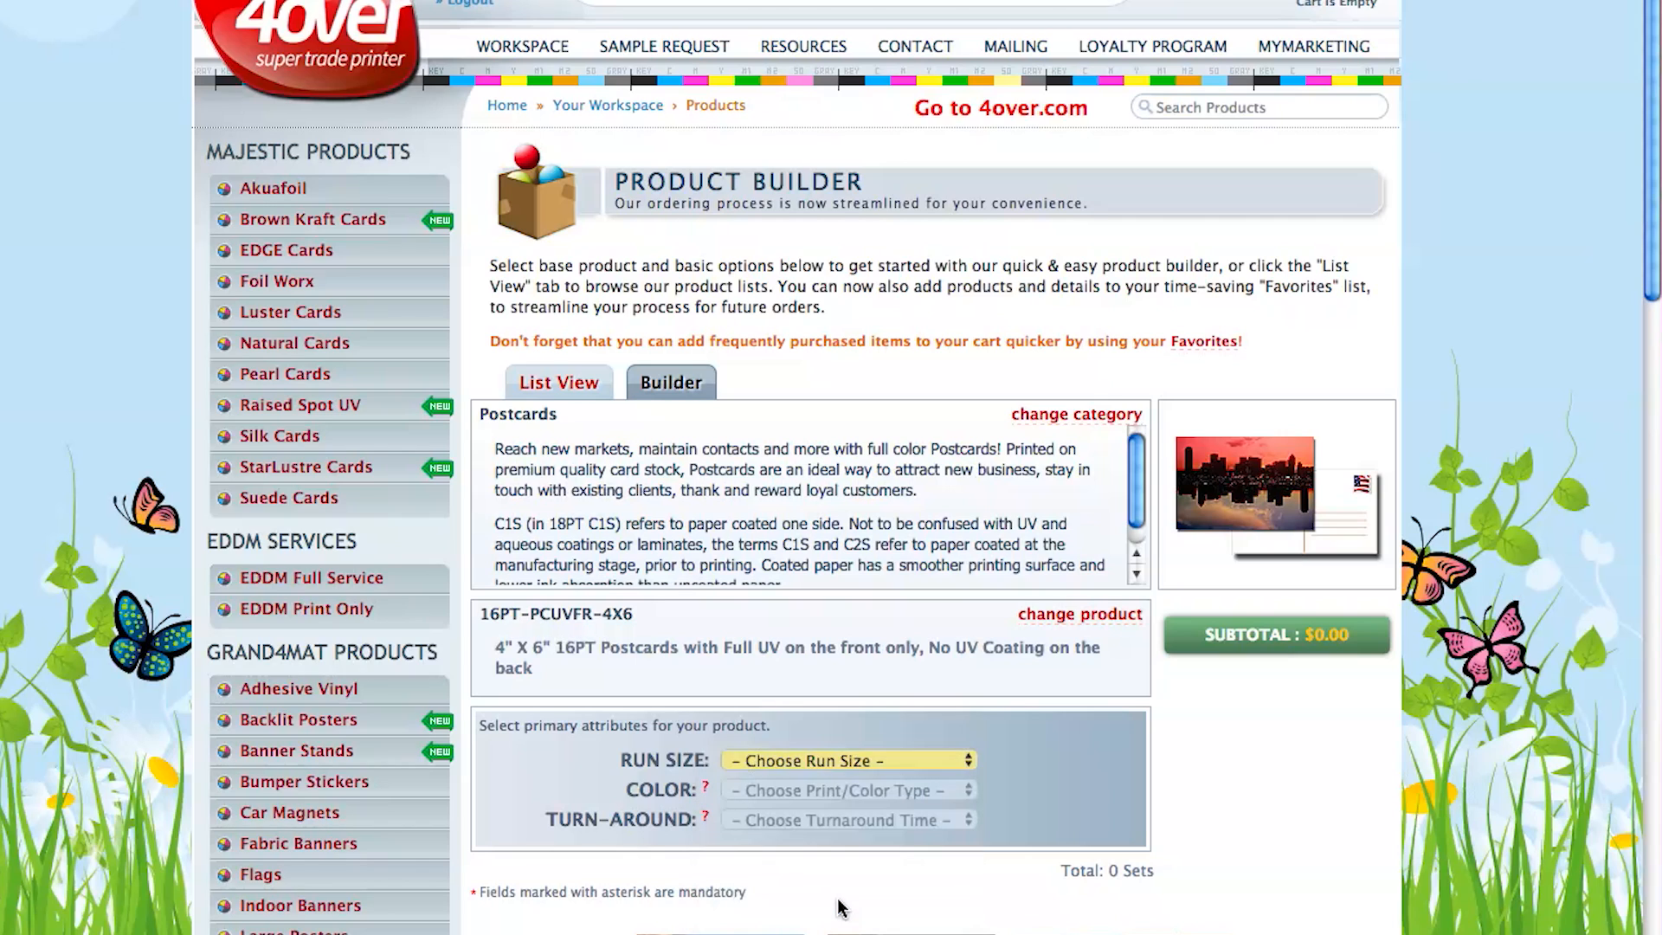
pyautogui.click(846, 789)
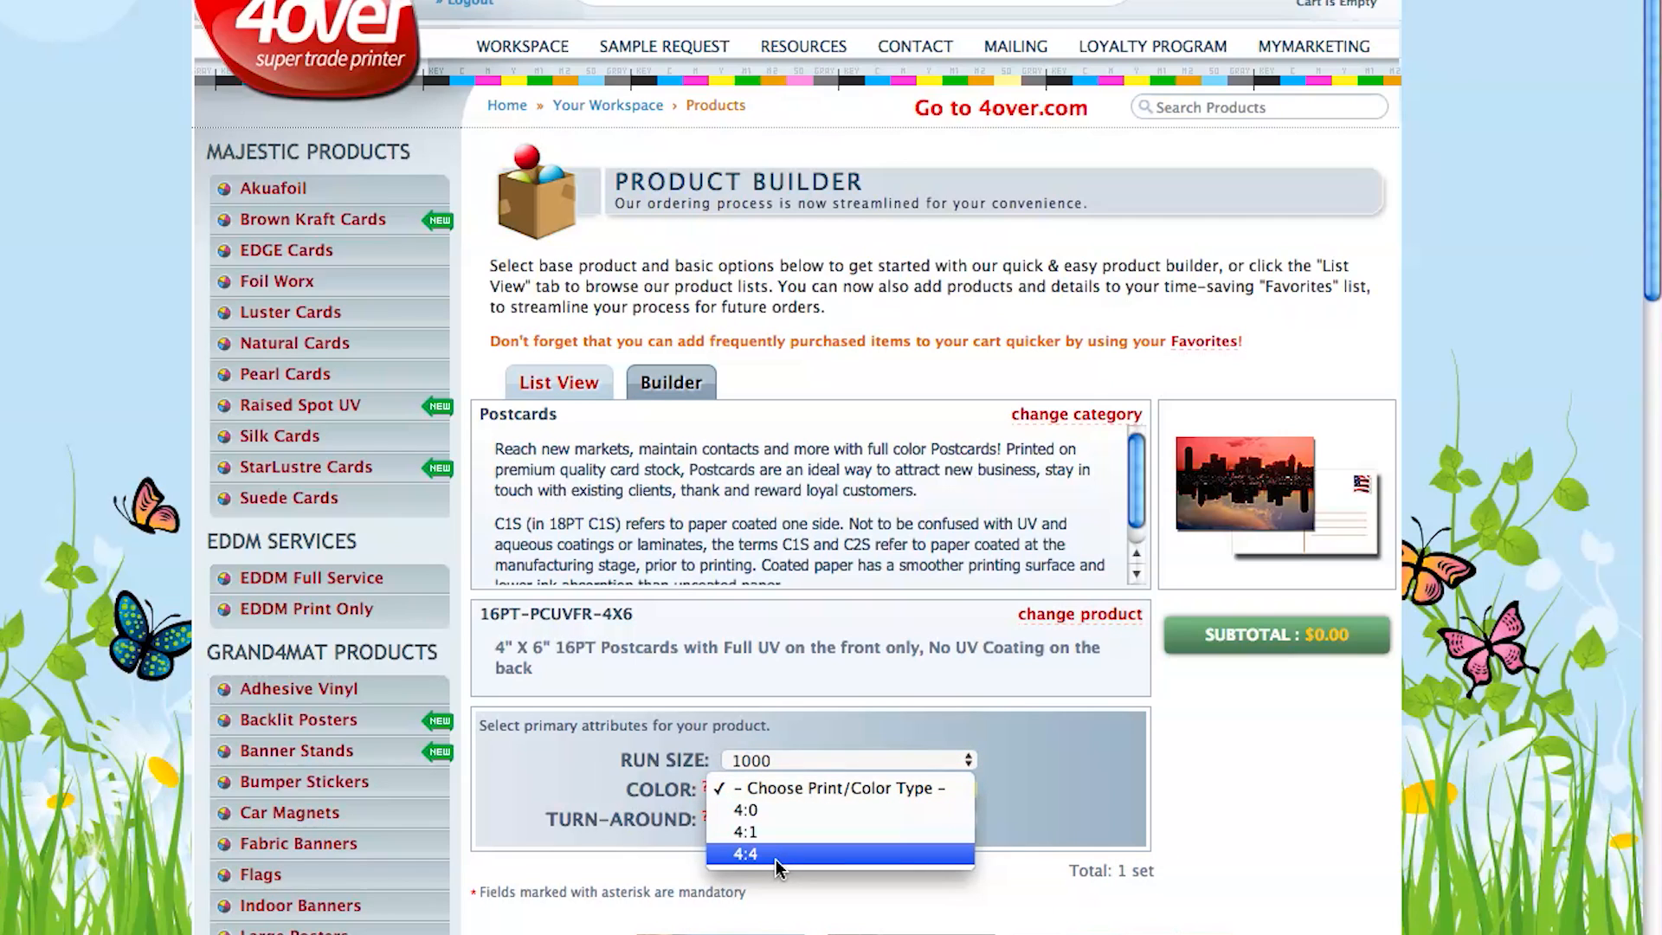
pyautogui.click(745, 854)
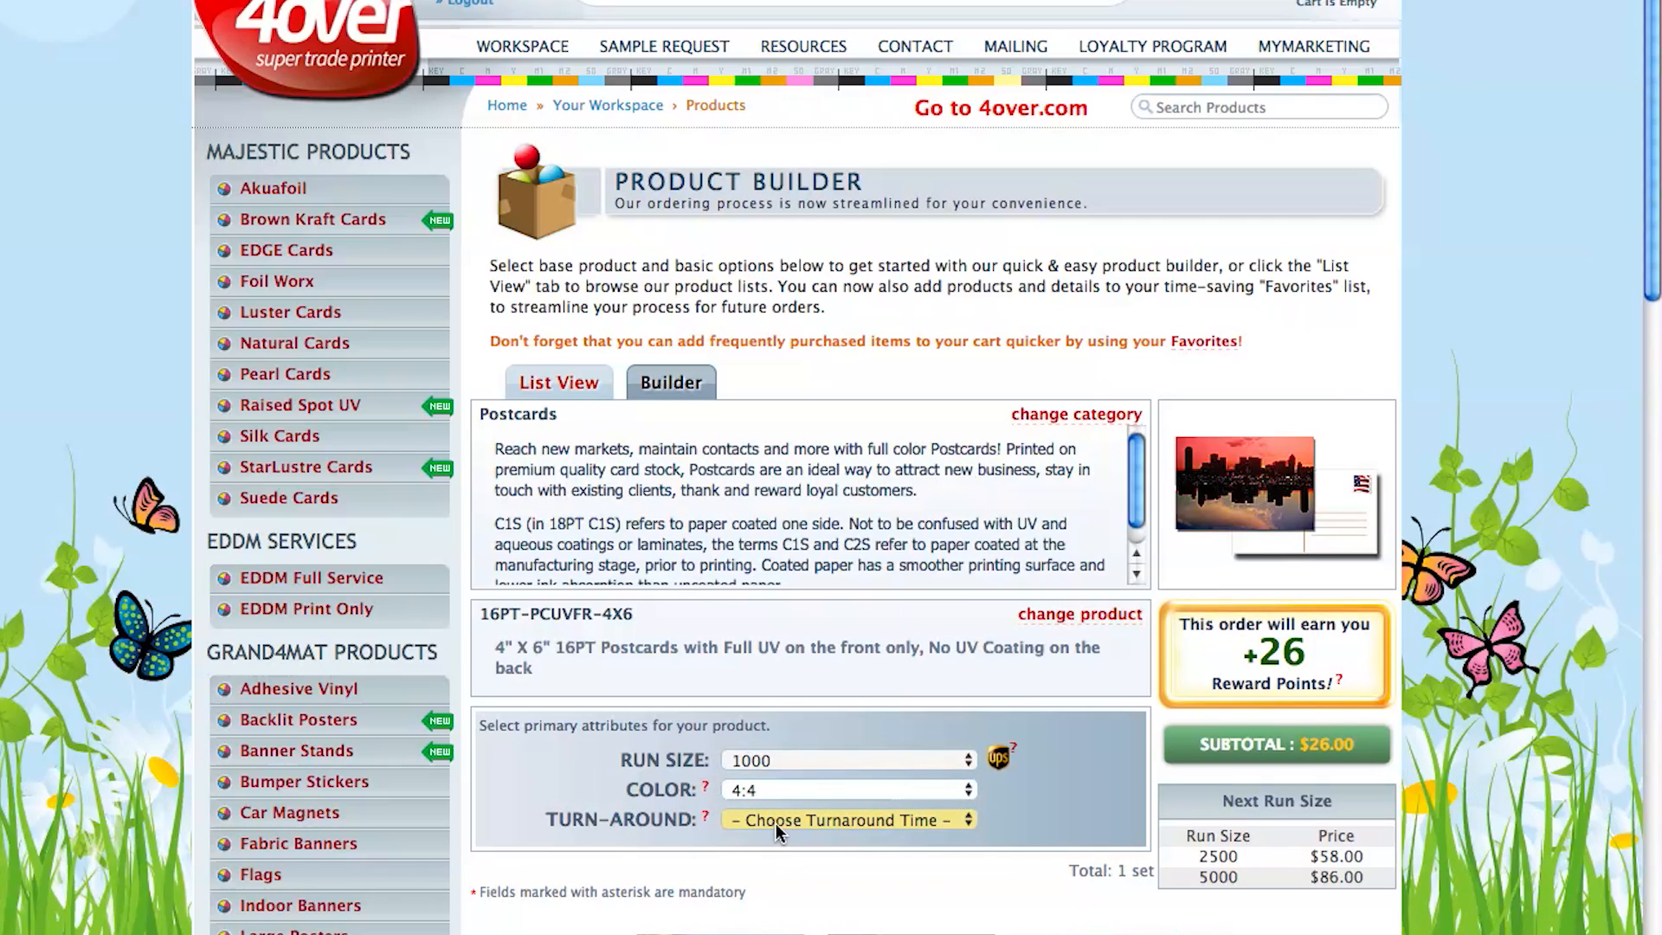
pyautogui.click(849, 820)
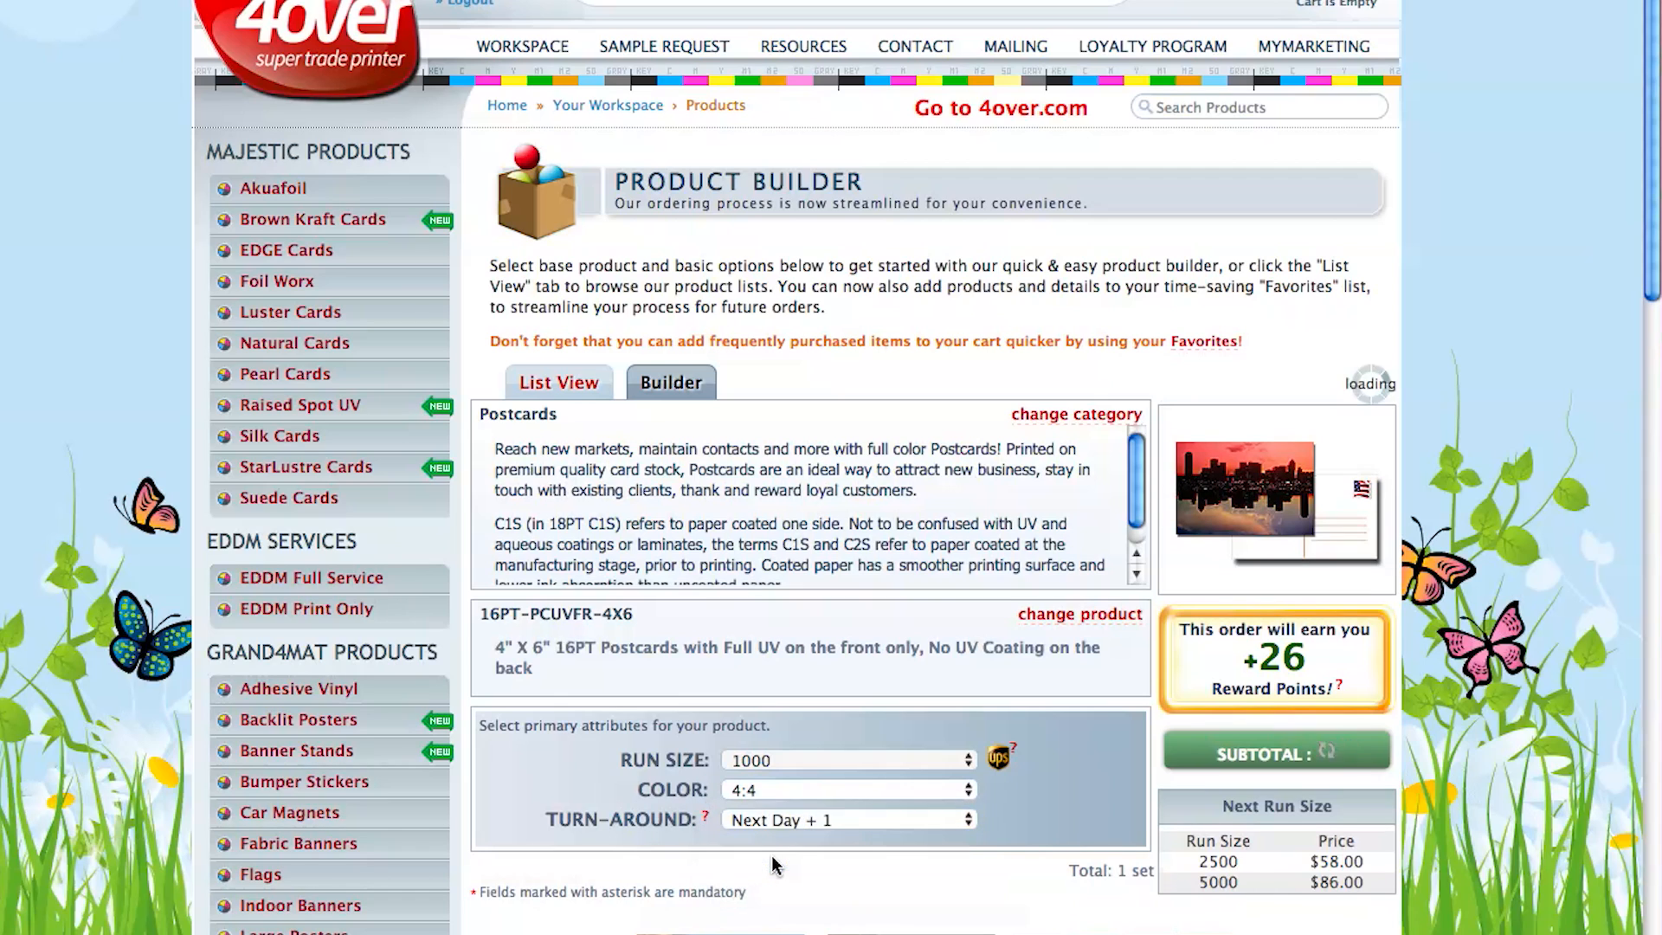
pyautogui.click(891, 822)
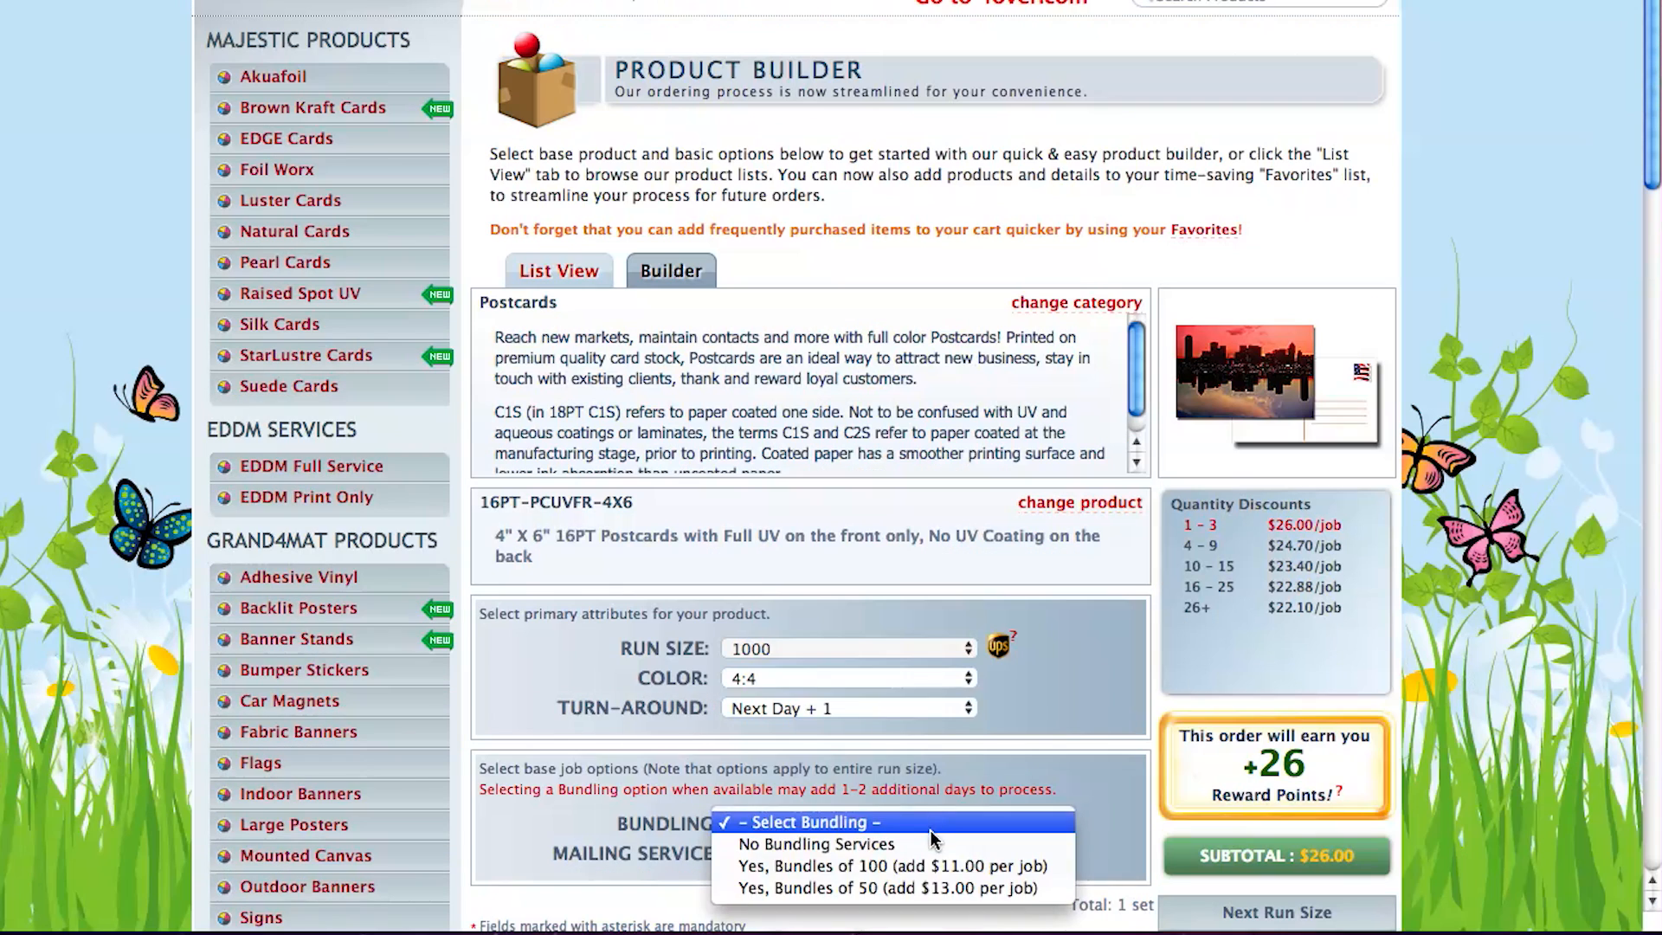
pyautogui.click(816, 844)
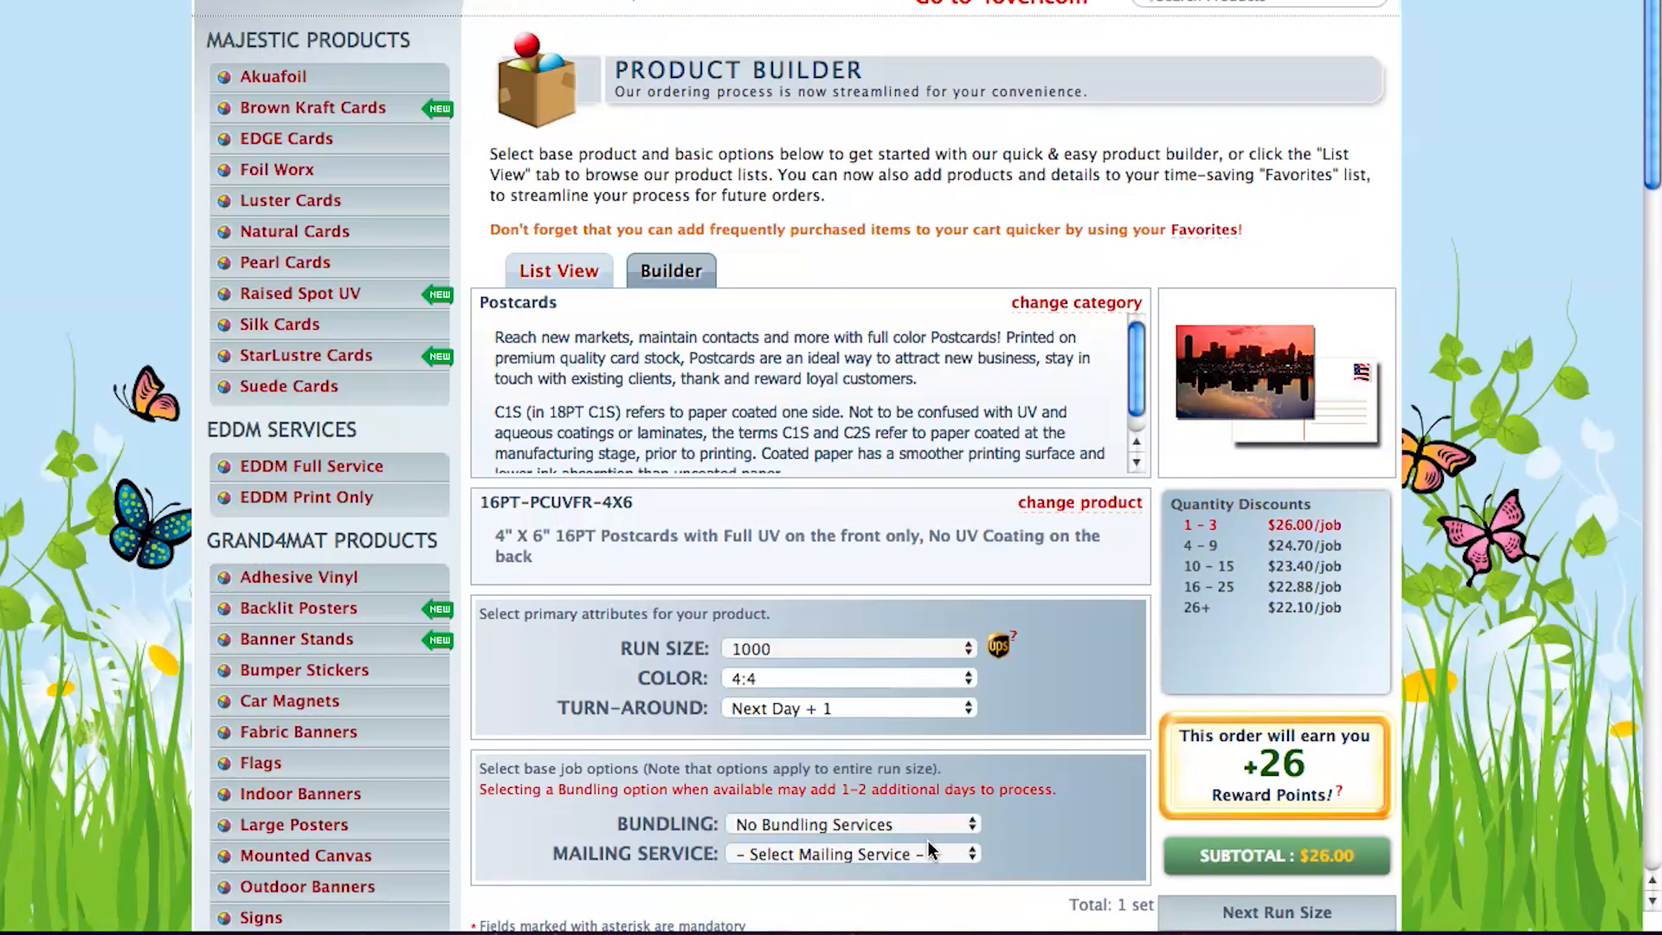
pyautogui.click(848, 854)
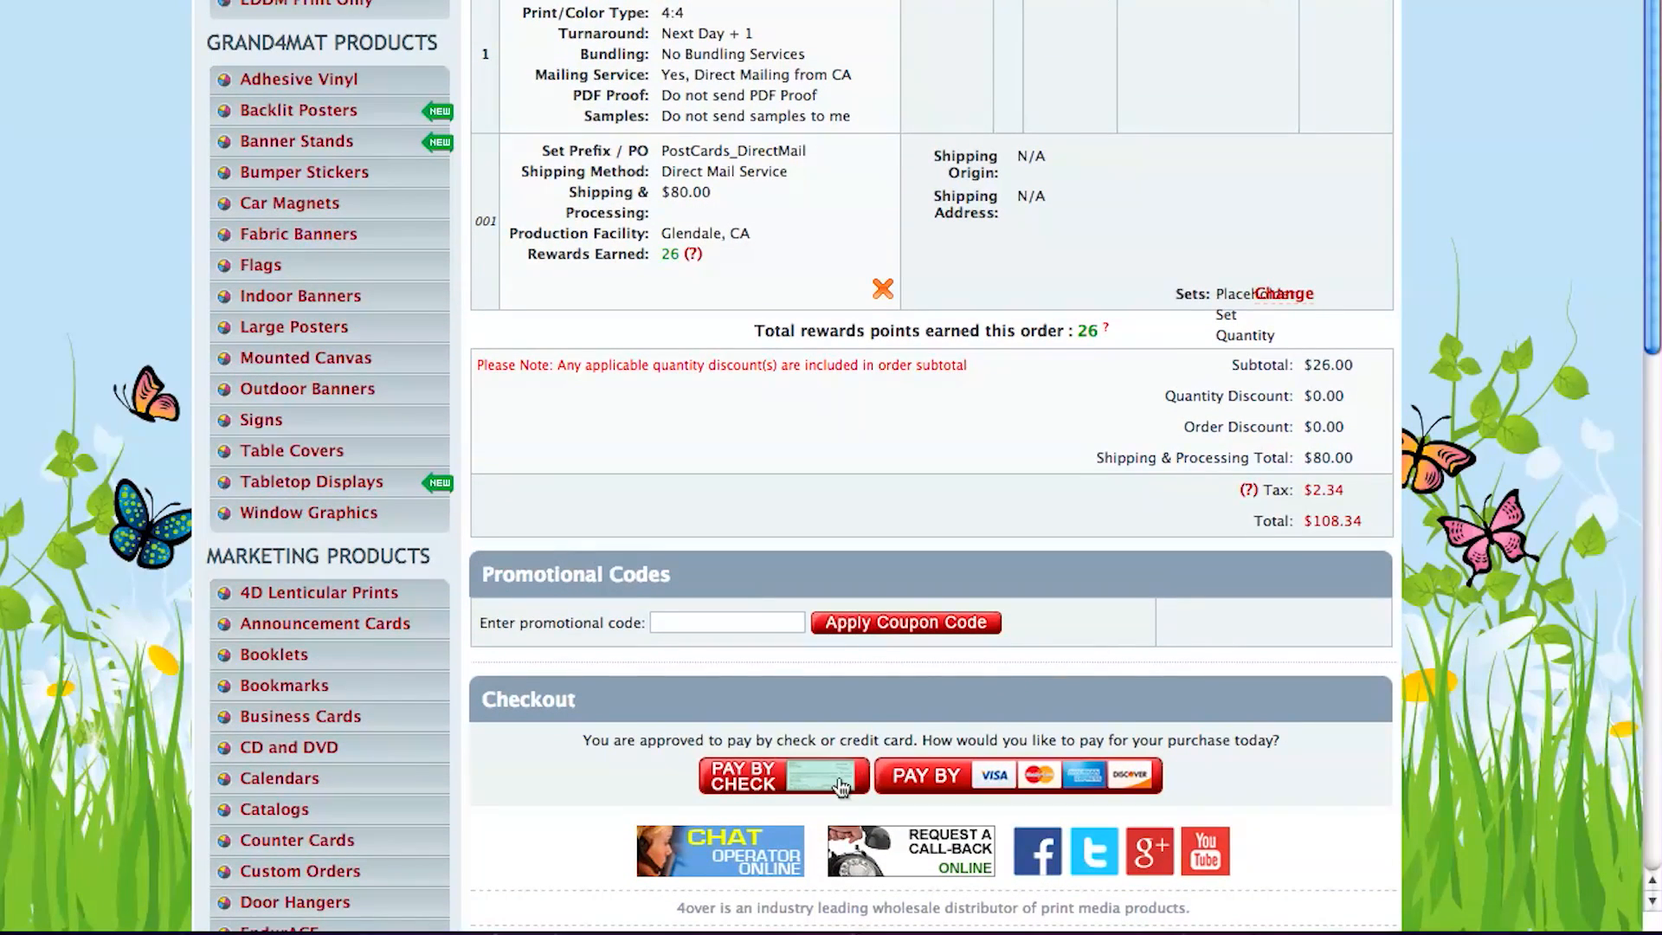
pyautogui.click(781, 774)
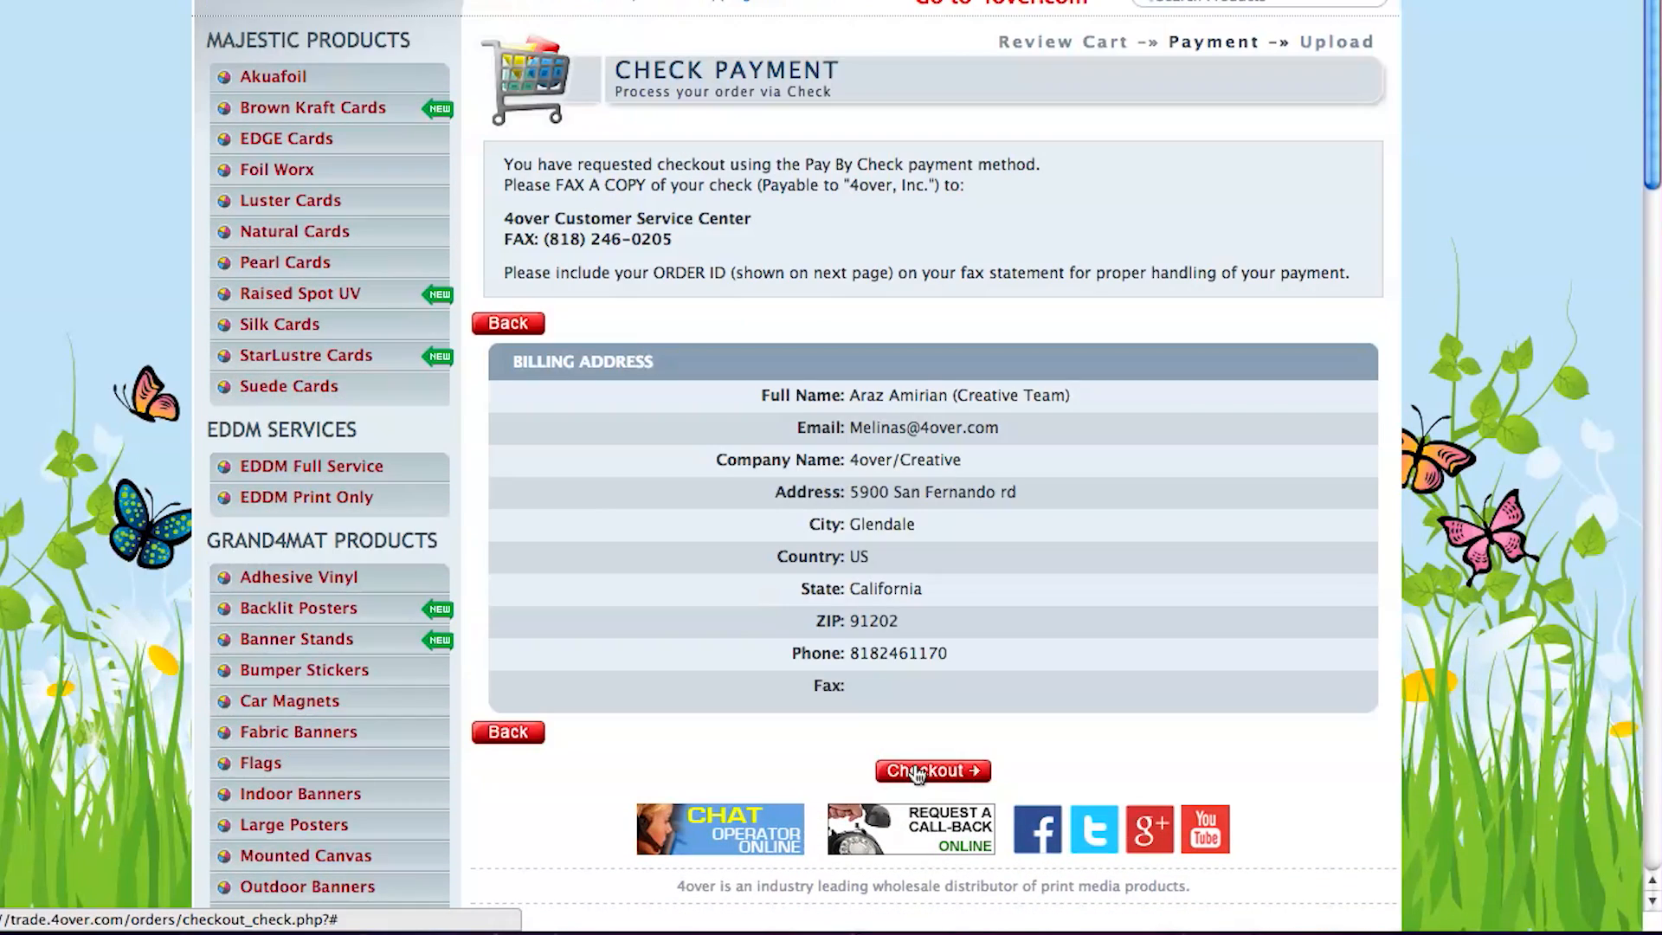
pyautogui.click(931, 770)
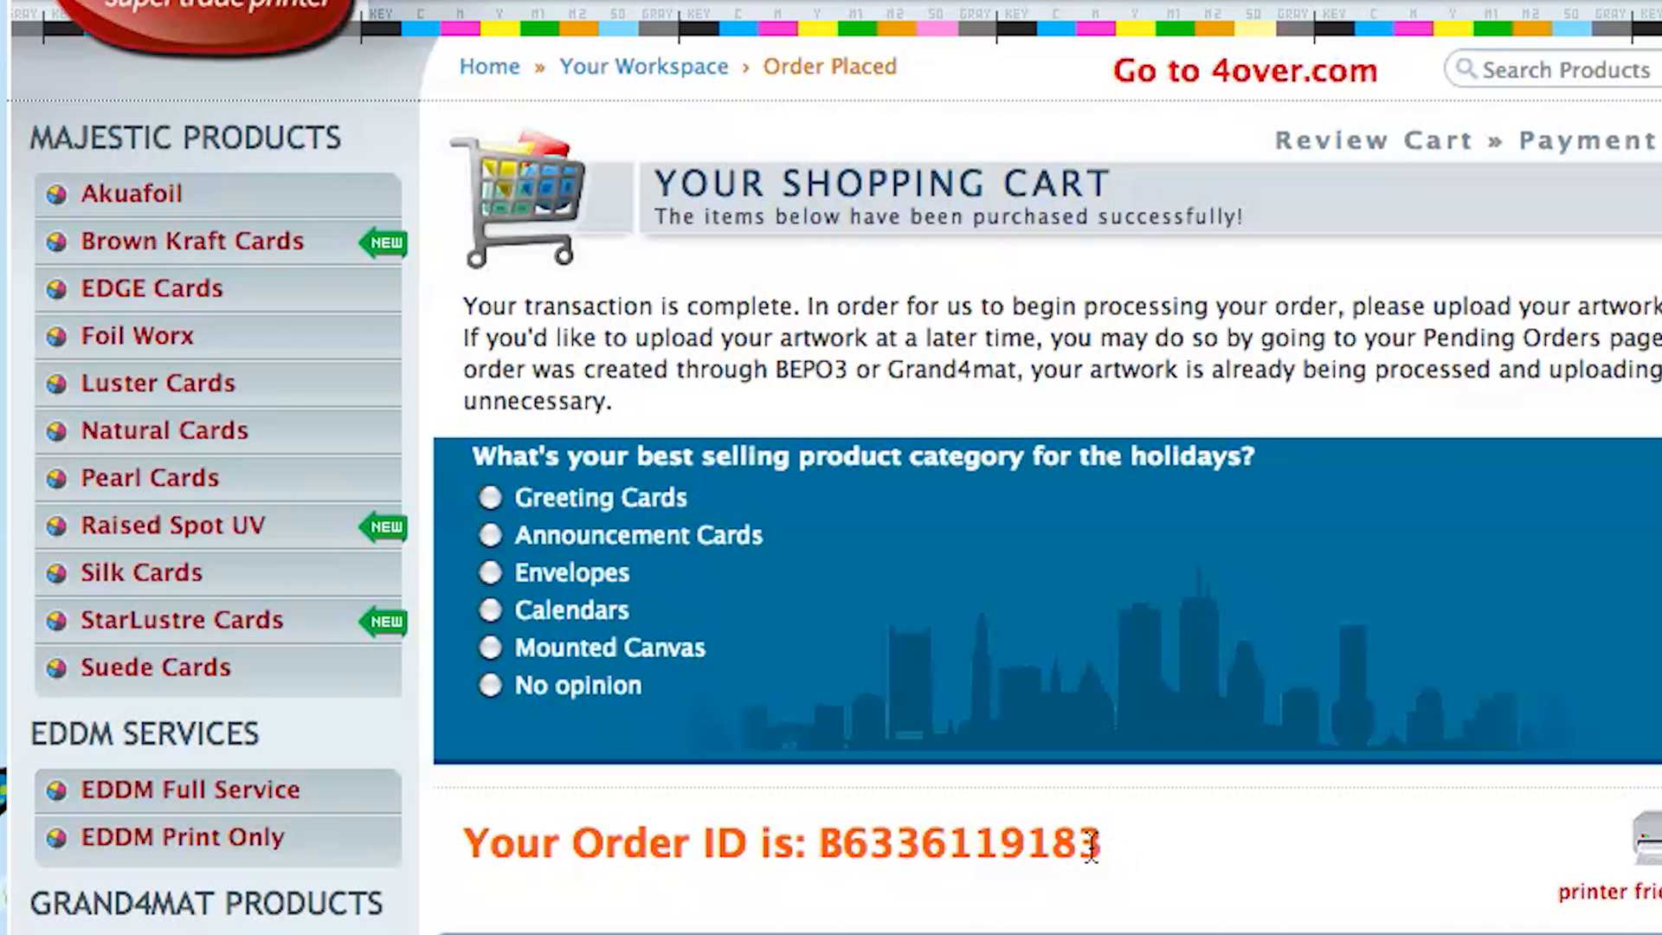
pyautogui.moveTo(1099, 842); pyautogui.dragTo(822, 843)
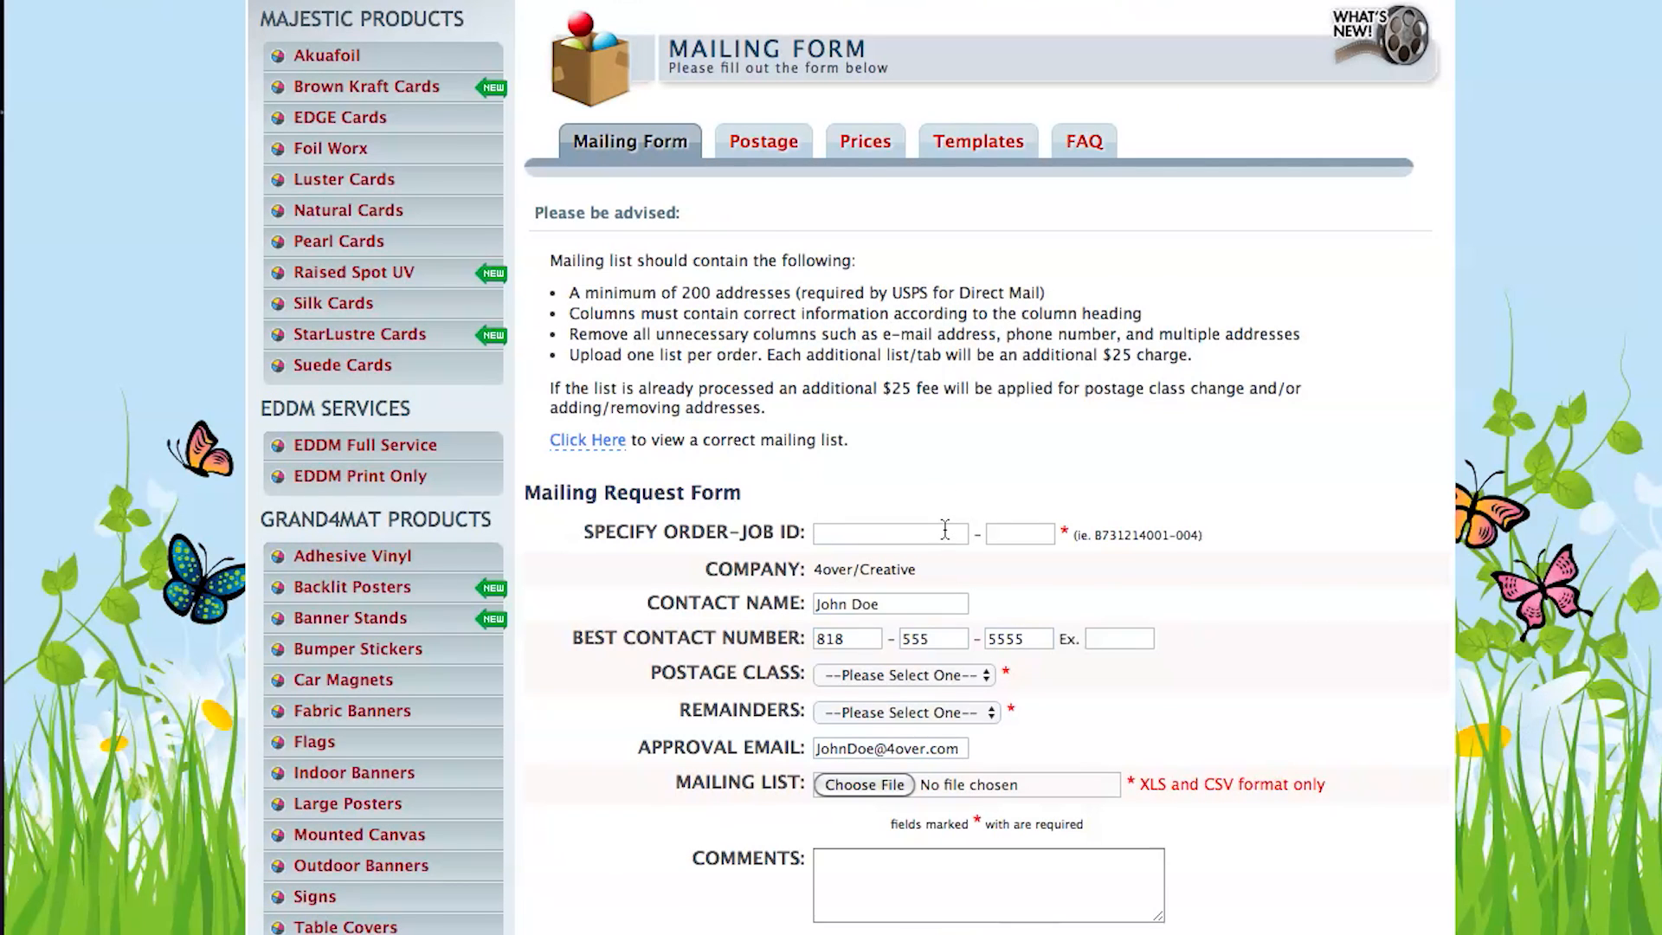
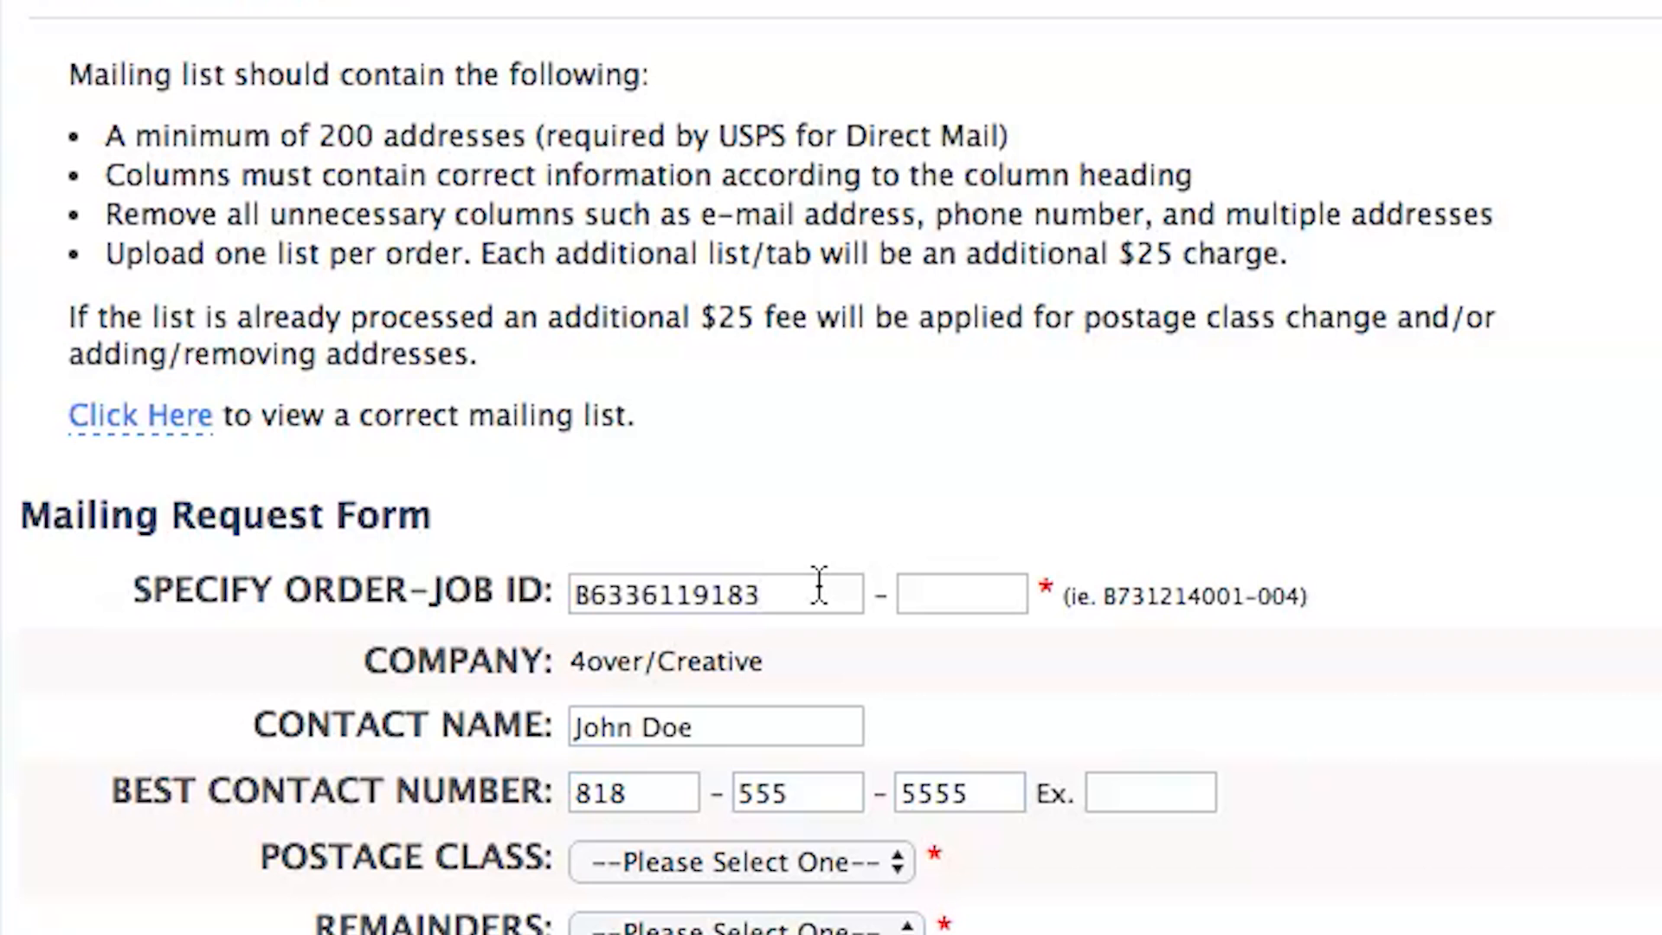
pyautogui.write('001')
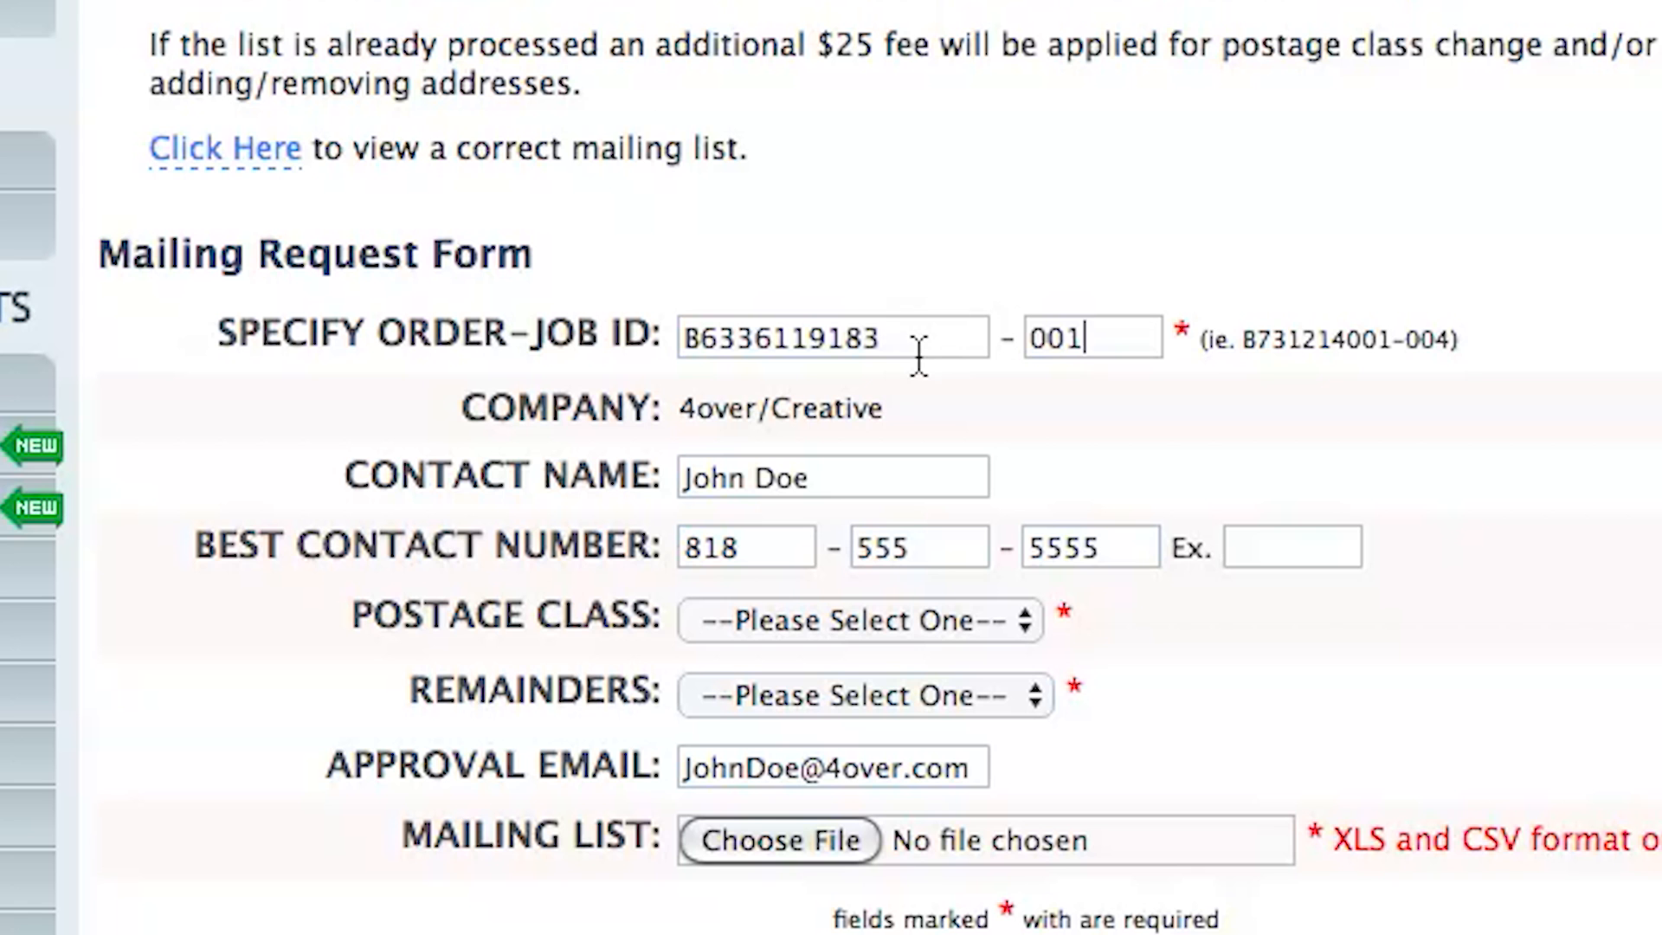
pyautogui.click(859, 620)
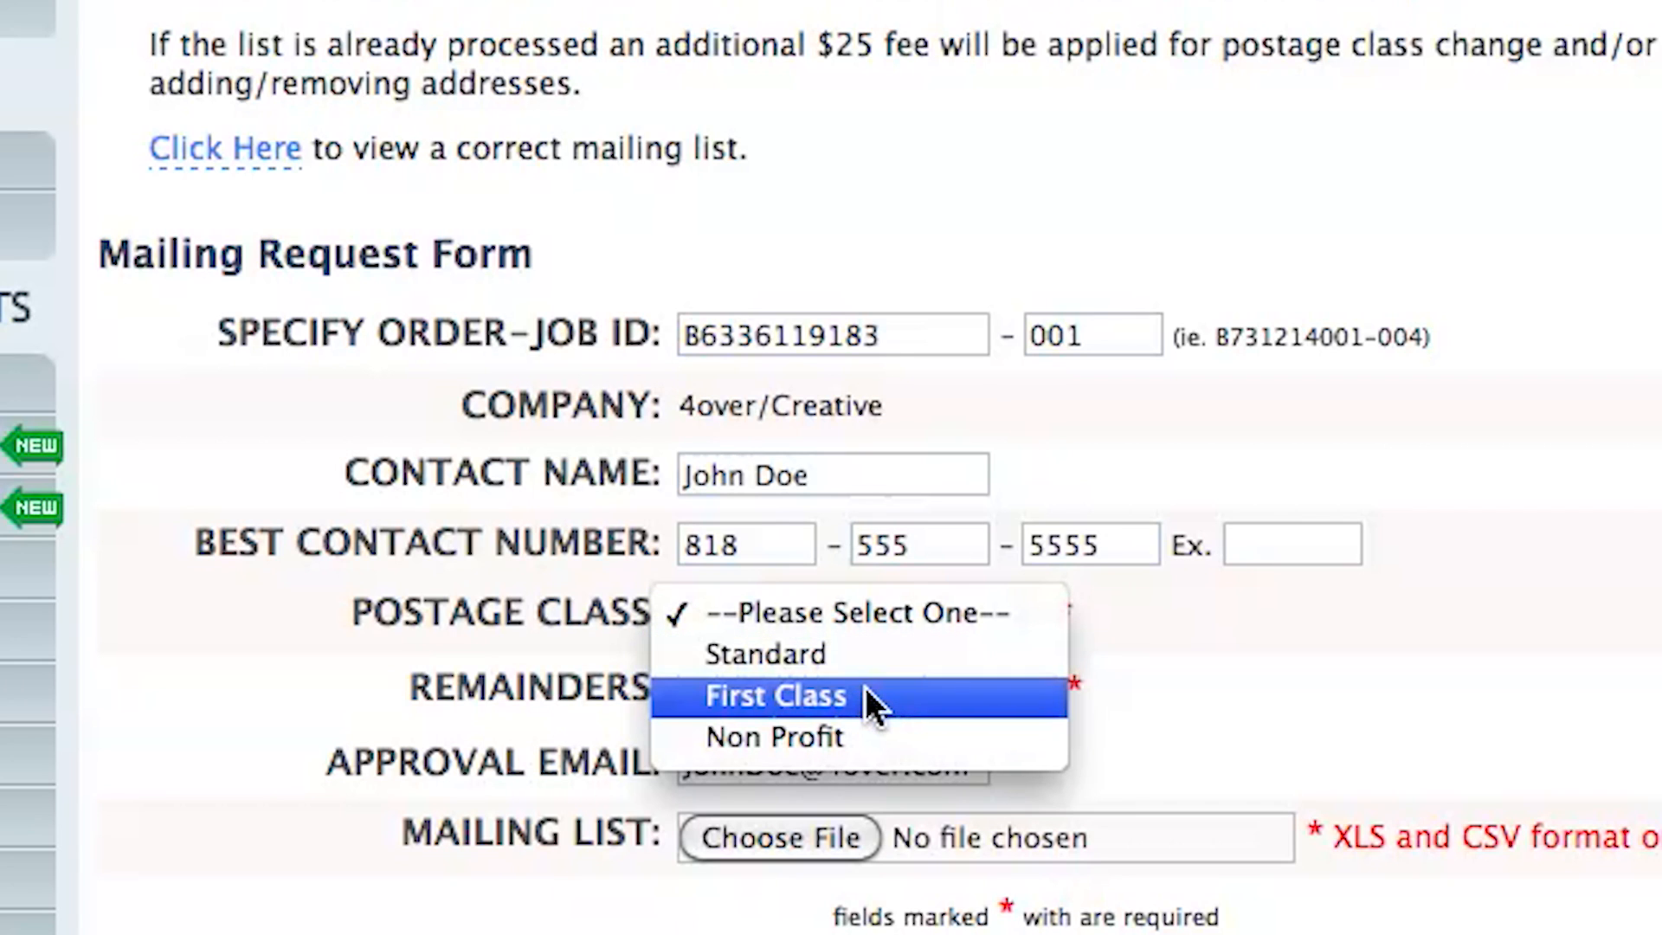
pyautogui.click(774, 696)
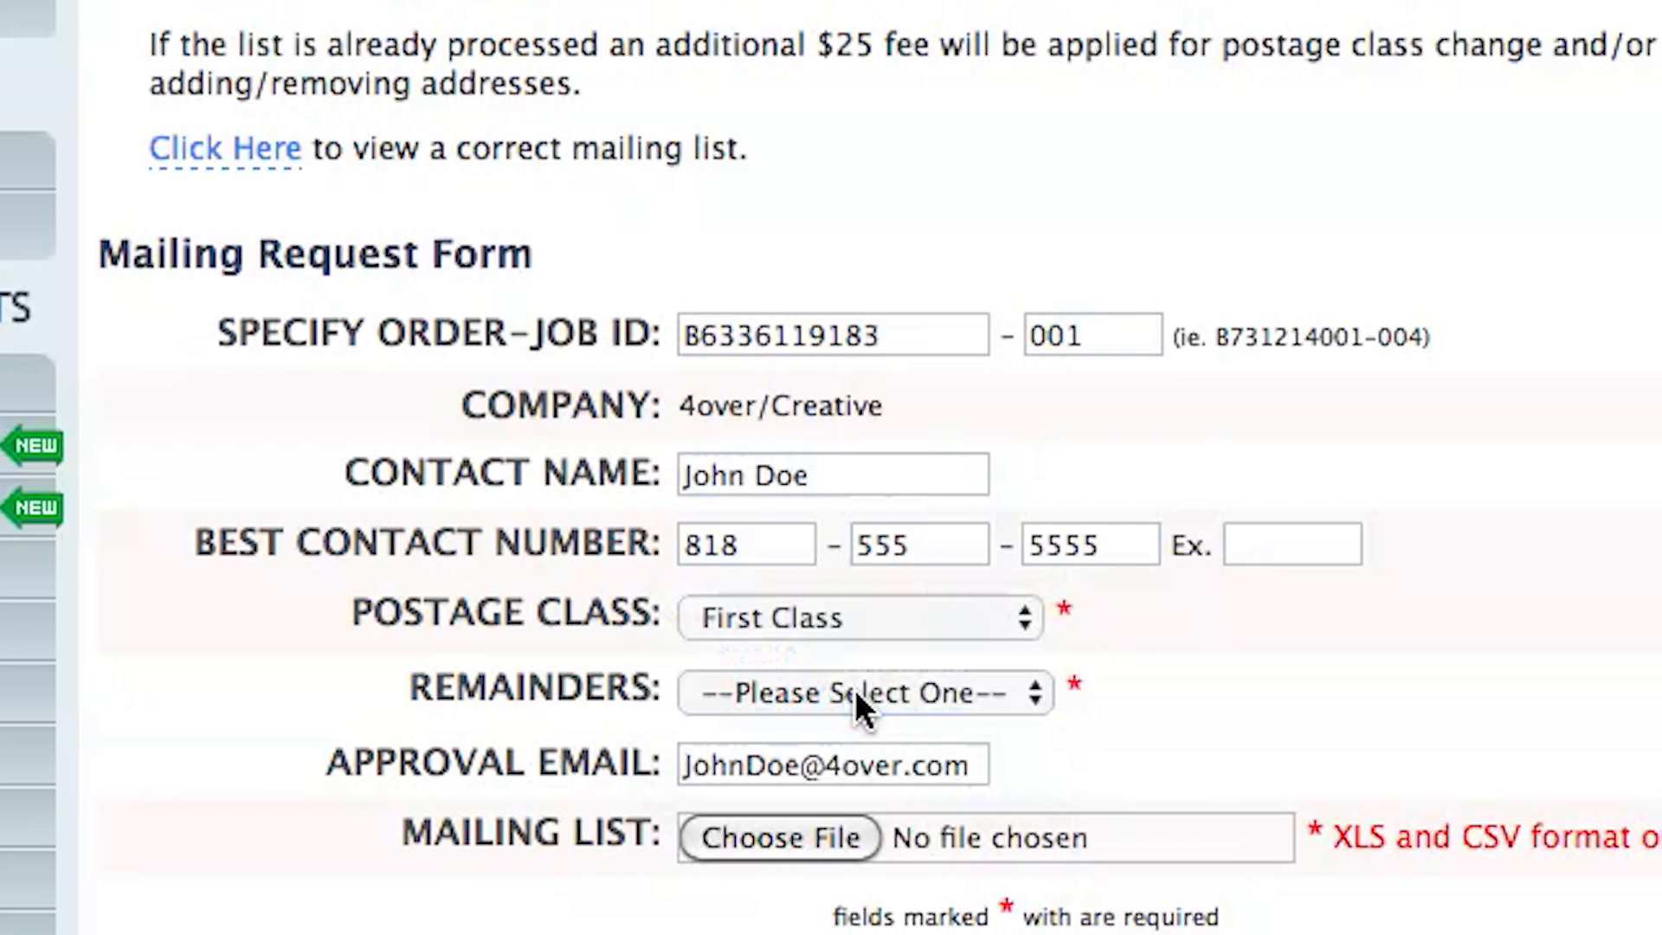
pyautogui.scroll(-3)
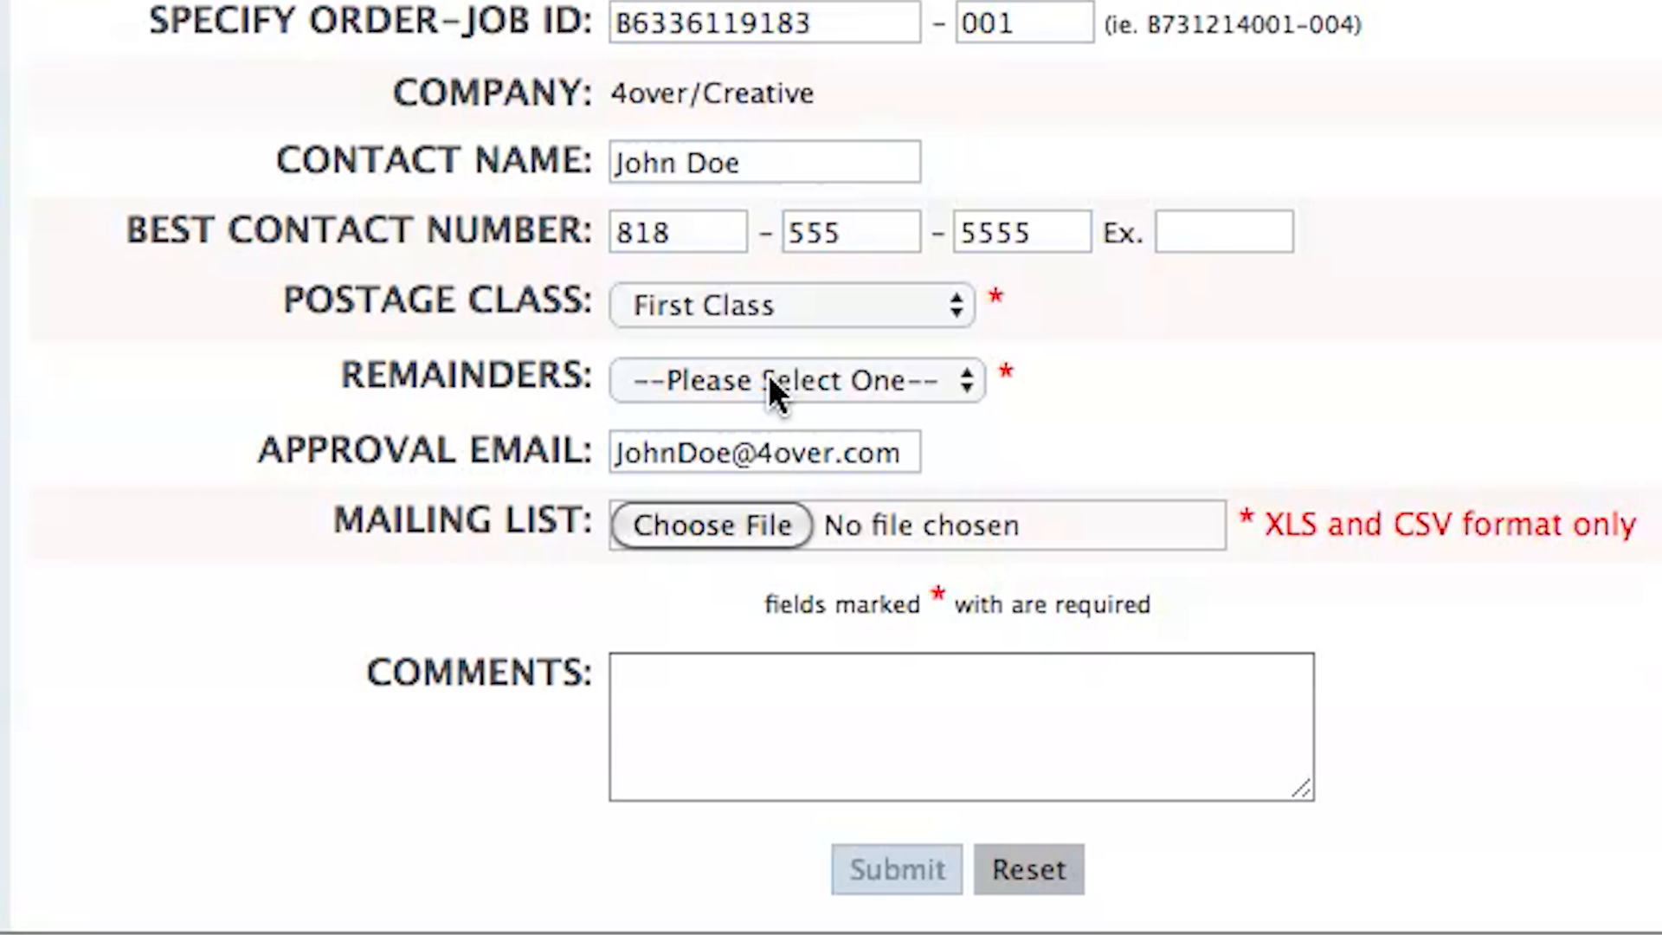
pyautogui.click(794, 379)
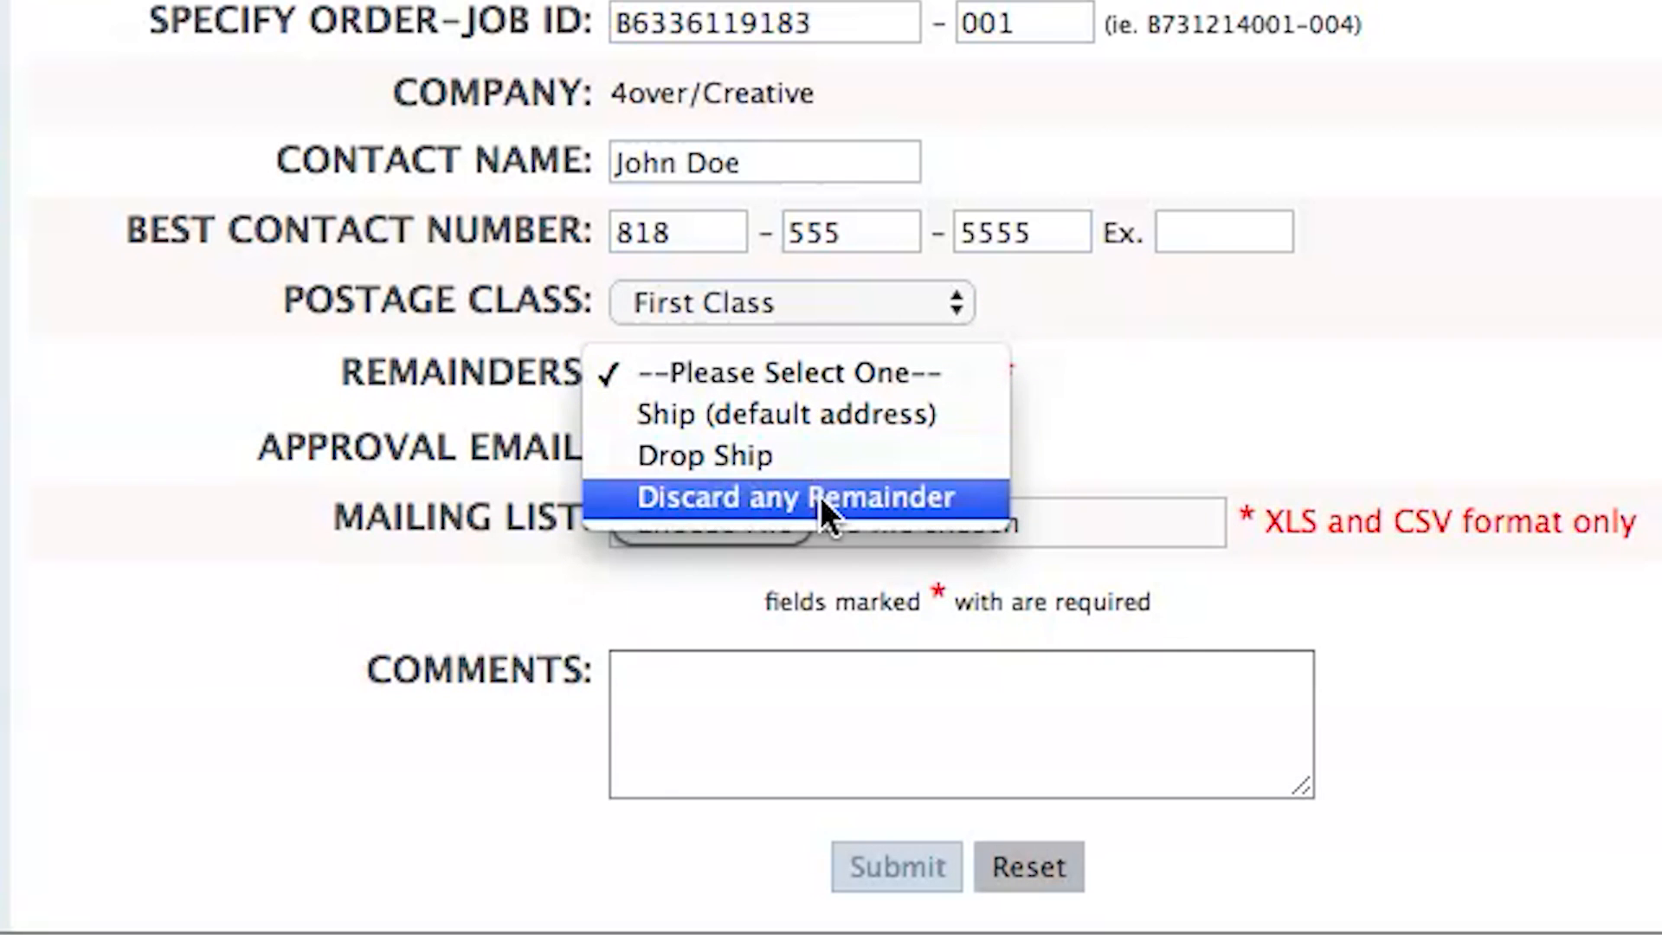
pyautogui.click(795, 497)
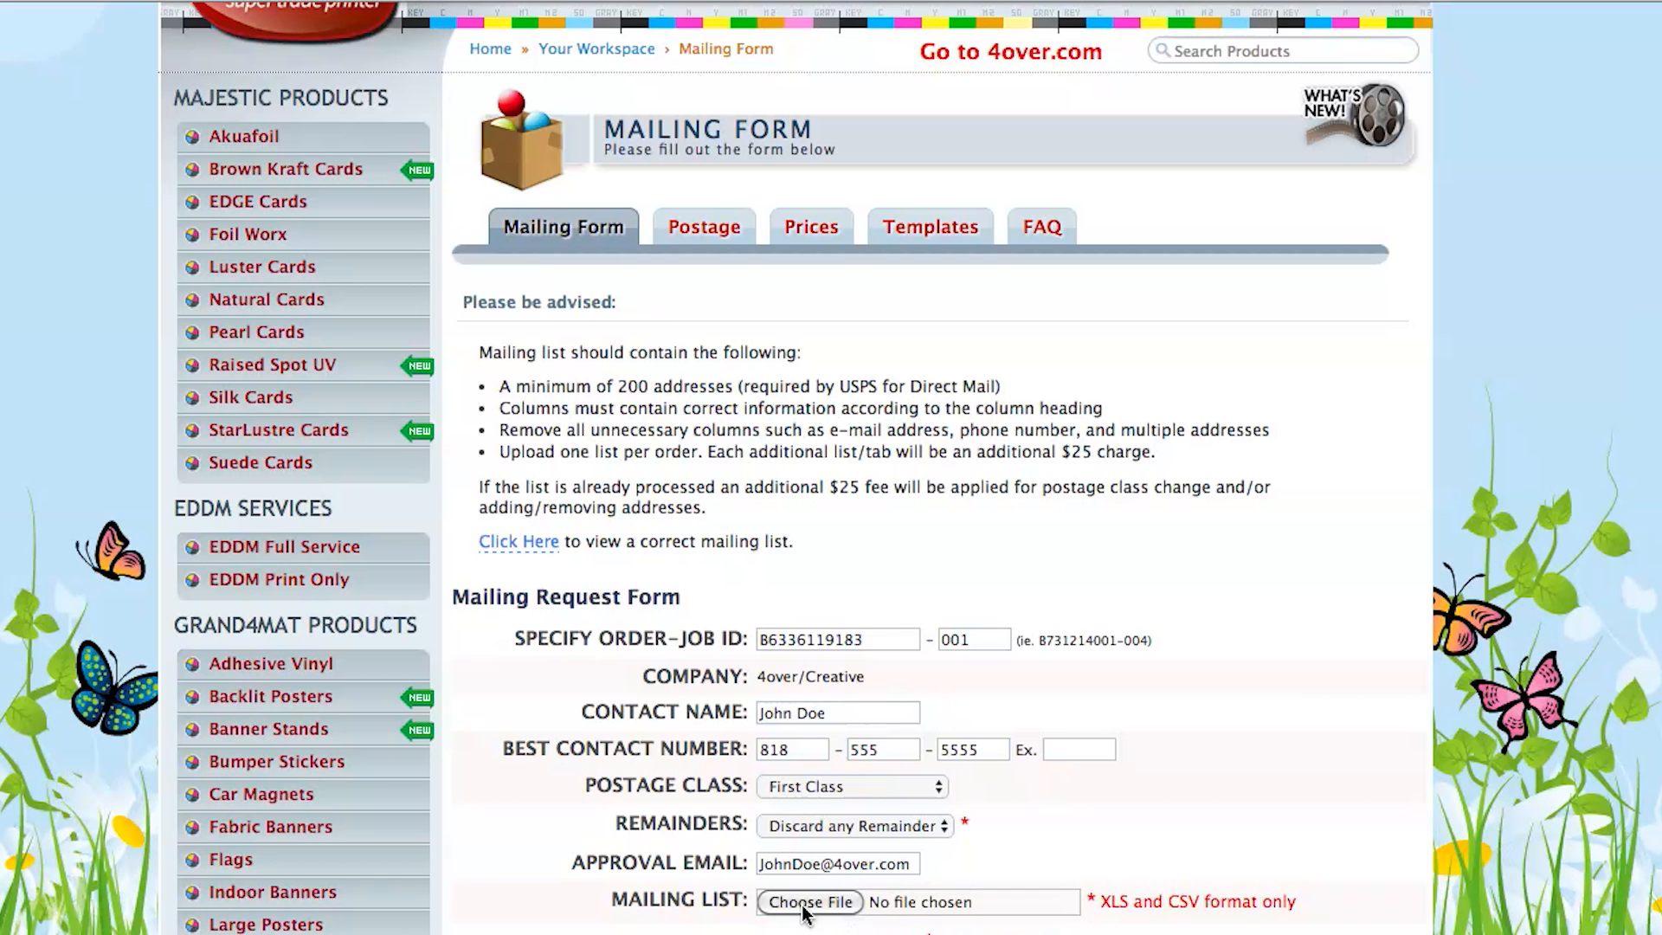
pyautogui.click(809, 903)
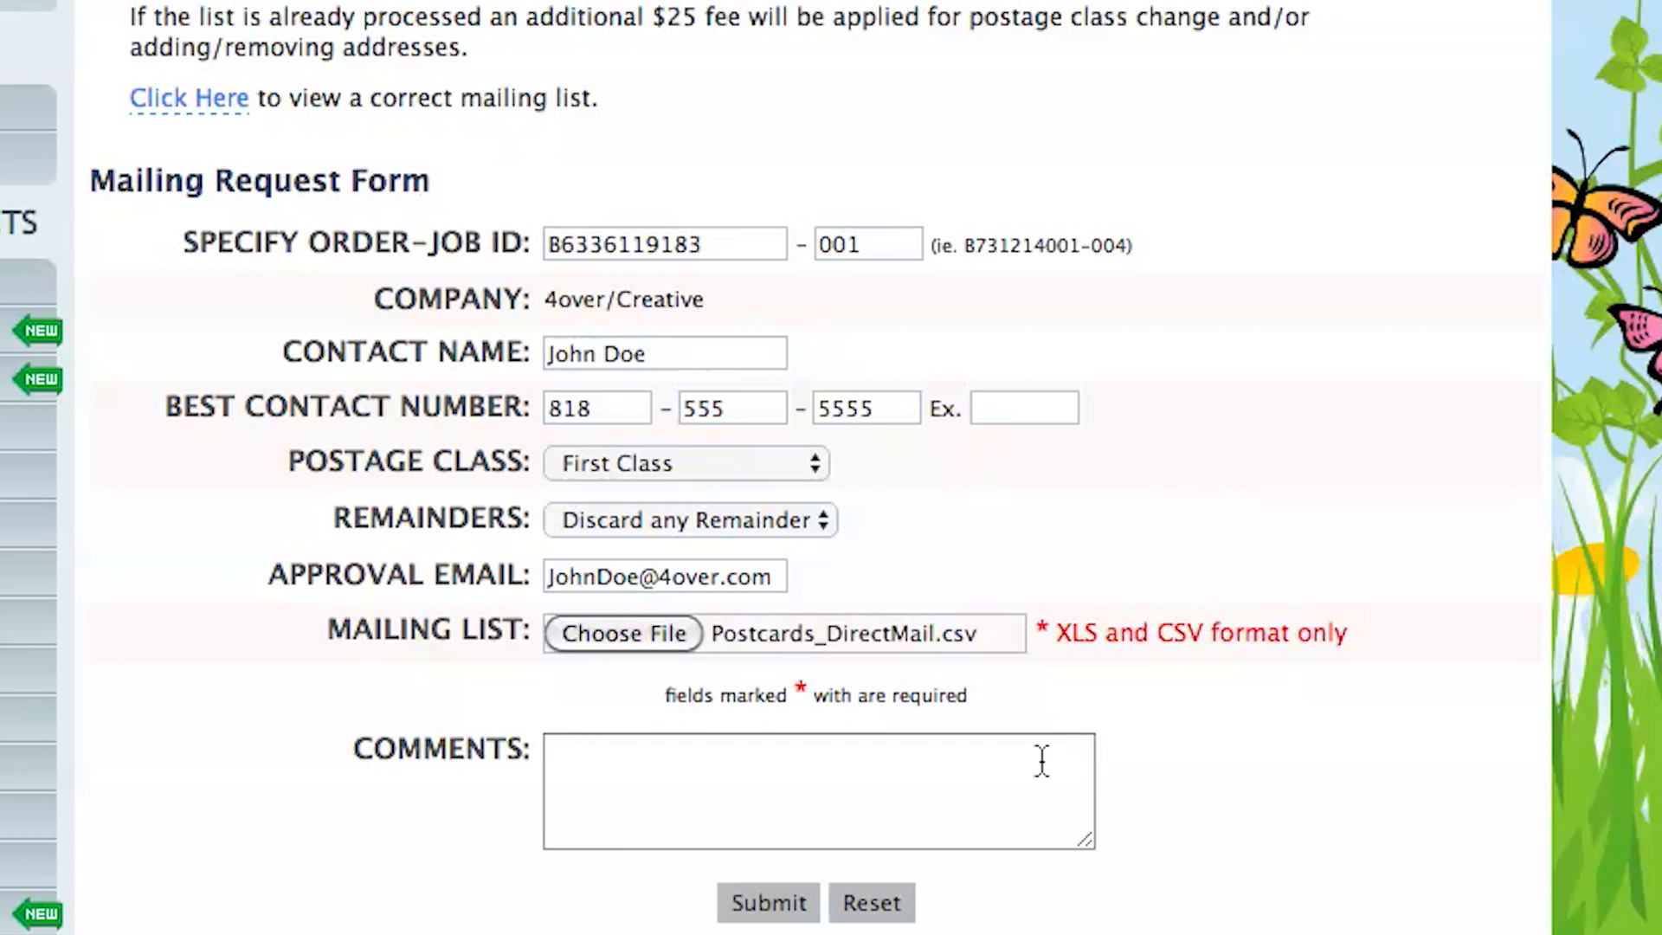
# Step: Add the comment 'Any comment here' and submit the mailing request
pyautogui.write('Any comment here.')
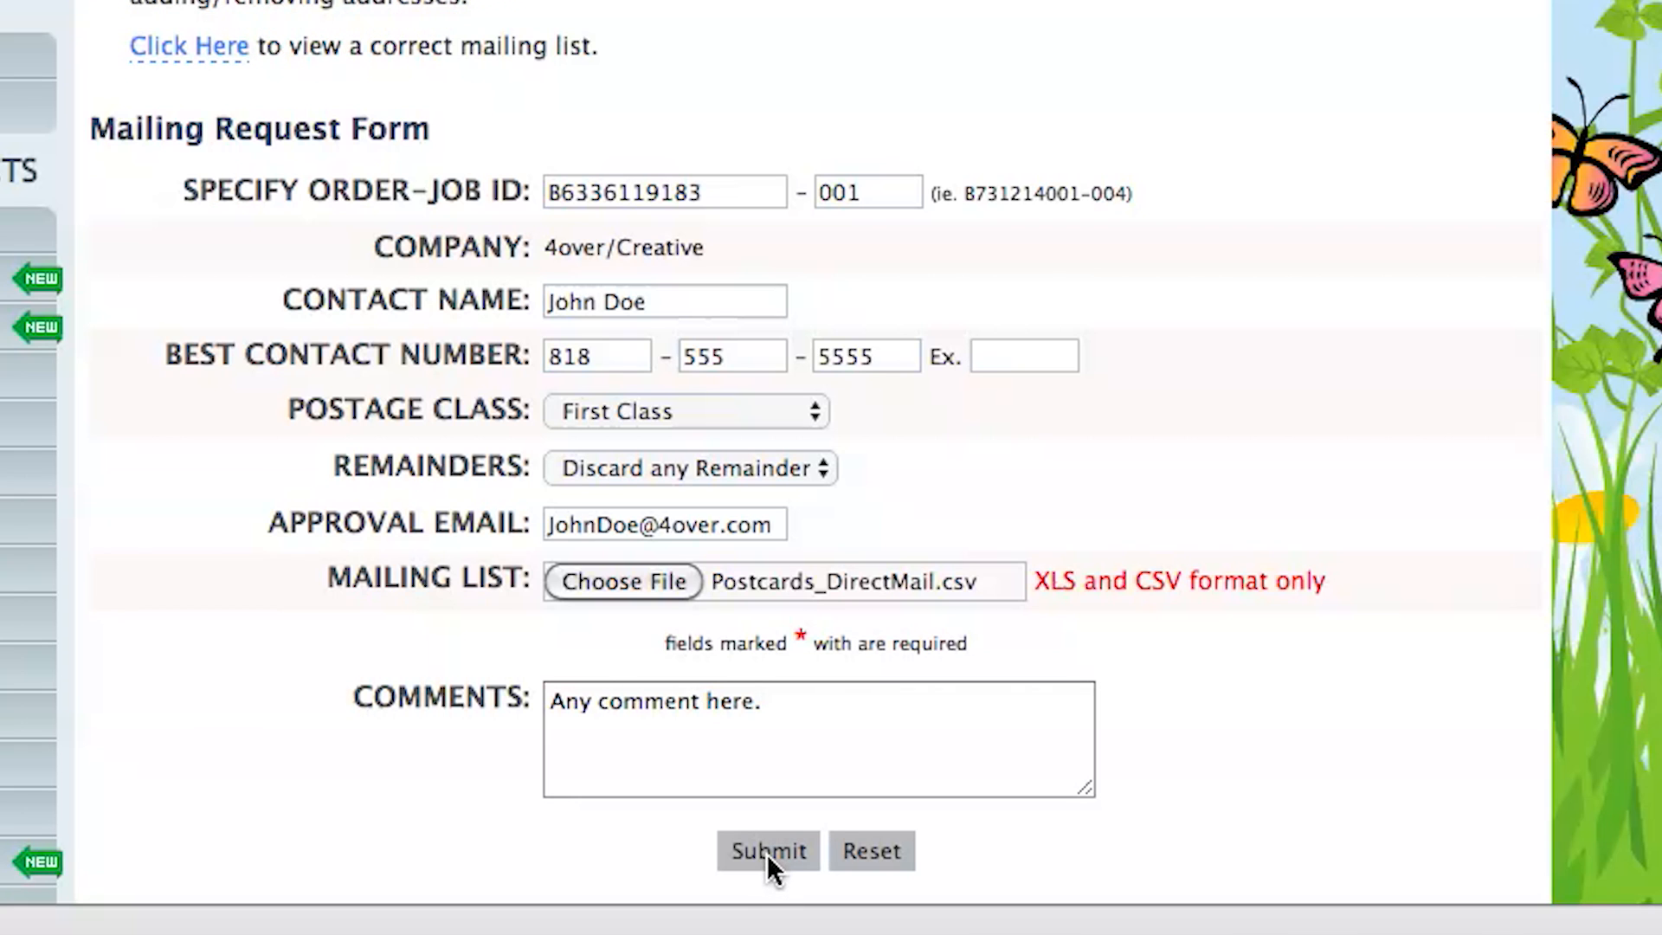
pyautogui.click(766, 851)
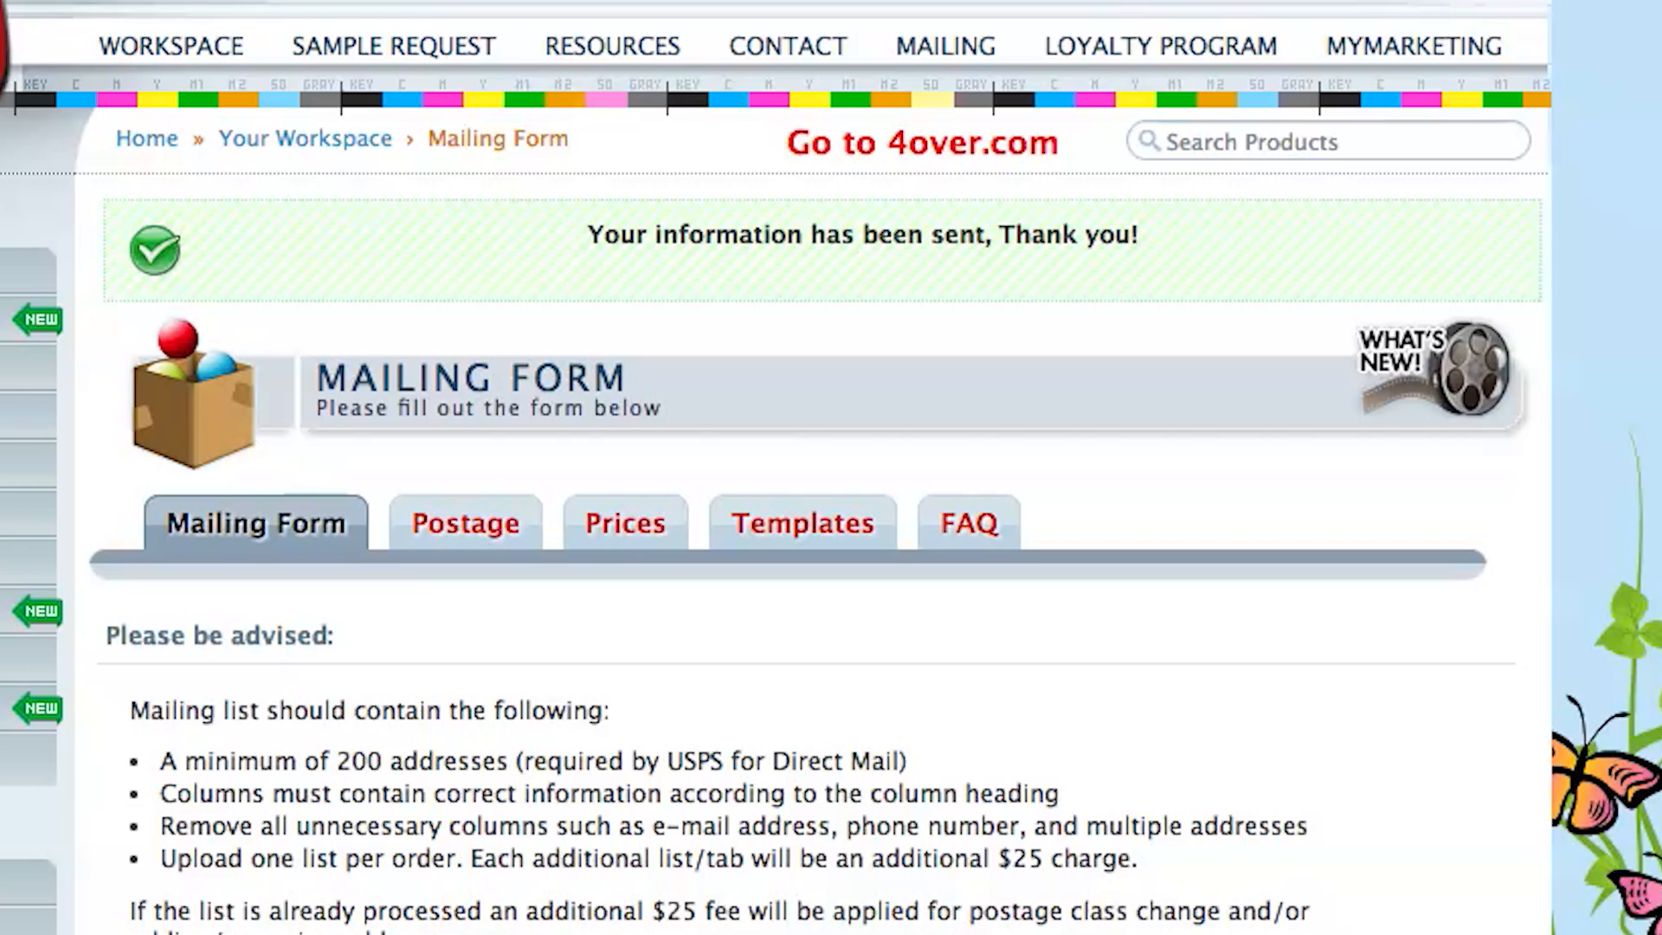